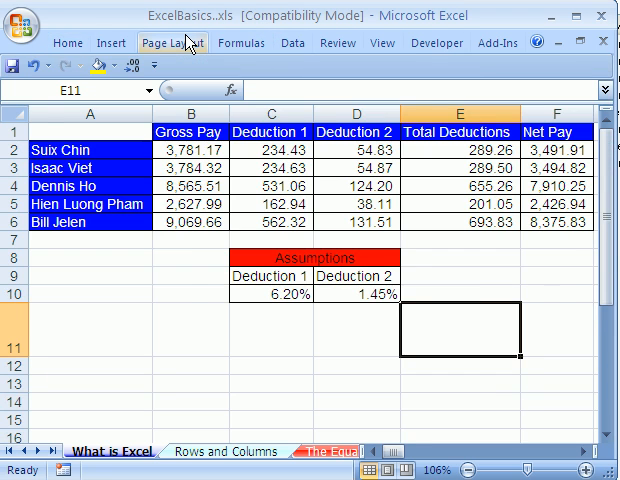
{"action": "mouse_move", "coordinate": [184, 30]}
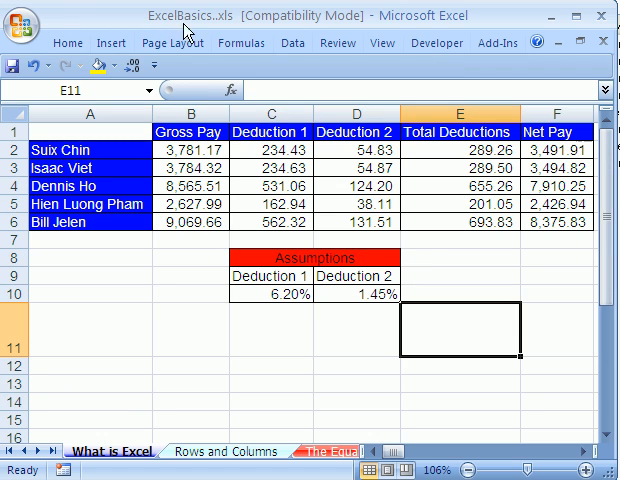
{"action": "mouse_move", "coordinate": [240, 416]}
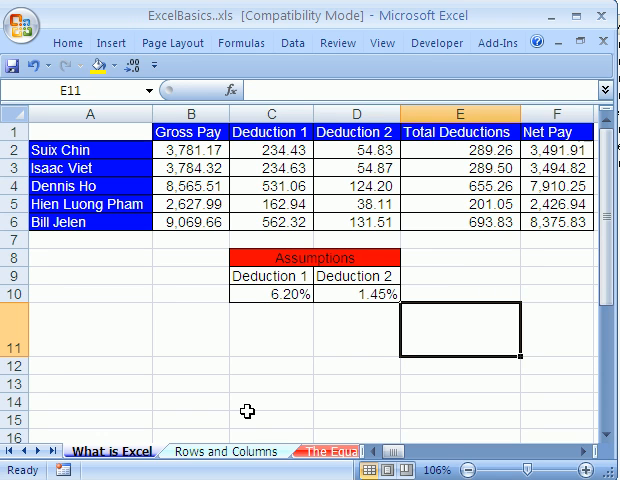
{"action": "mouse_move", "coordinate": [184, 362]}
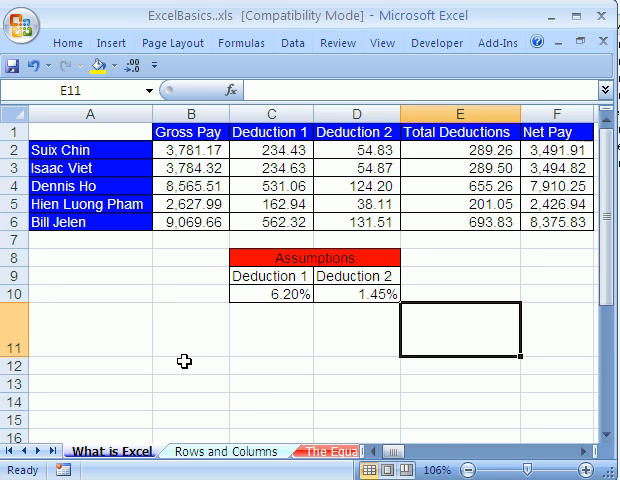
{"action": "mouse_move", "coordinate": [258, 368]}
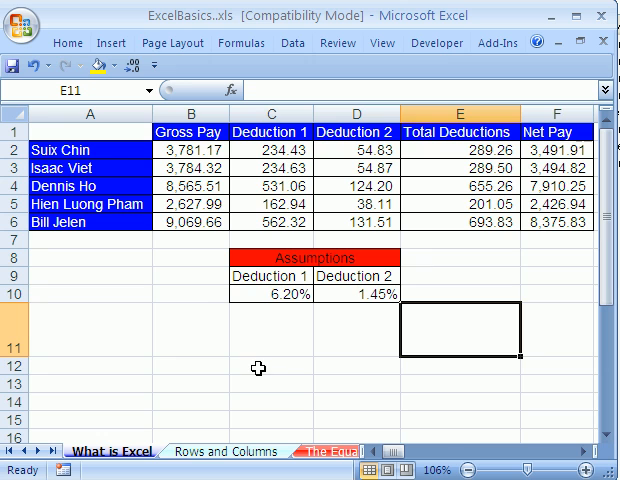
{"action": "mouse_move", "coordinate": [120, 188]}
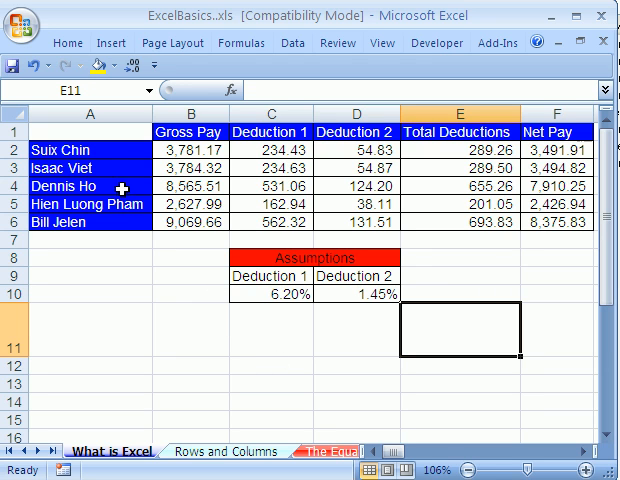
Copy Bill Jelen from A6 and paste it into cell A12.
{"action": "left_click", "coordinate": [84, 220]}
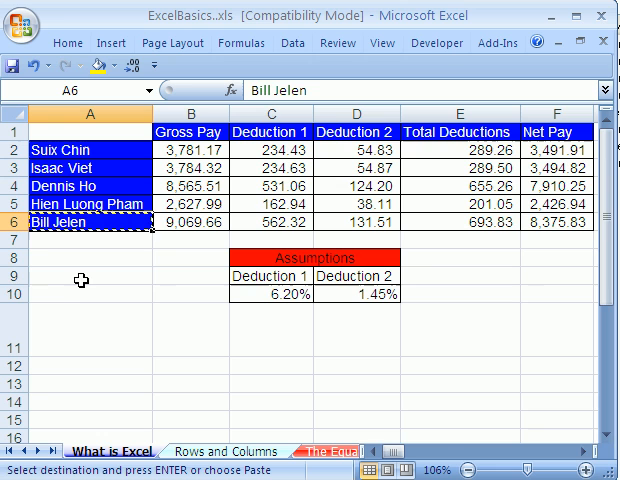
{"action": "left_click", "coordinate": [82, 276]}
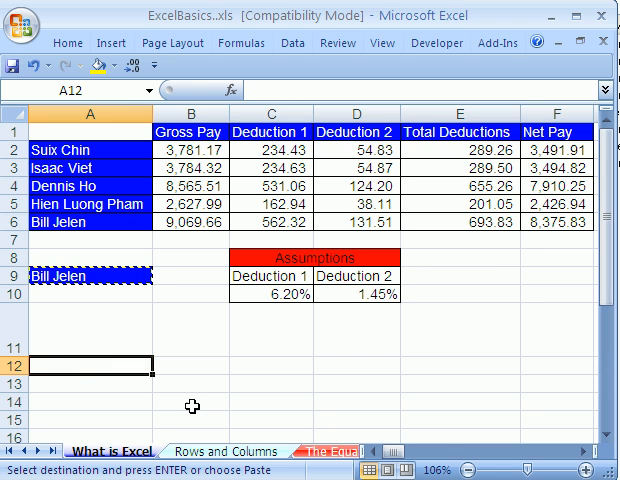
{"action": "key", "text": "Return"}
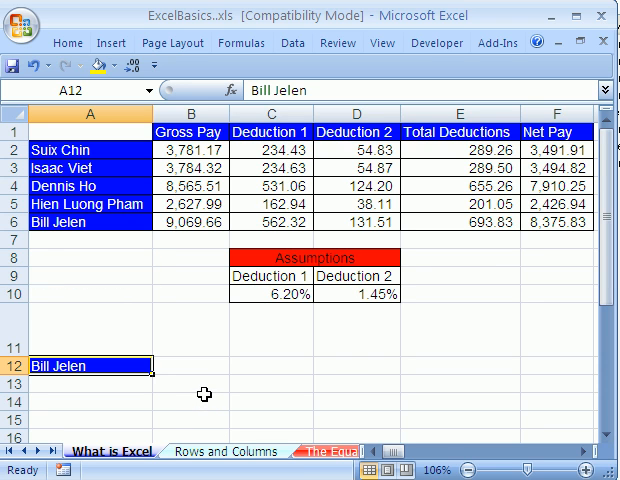
{"action": "mouse_move", "coordinate": [192, 376]}
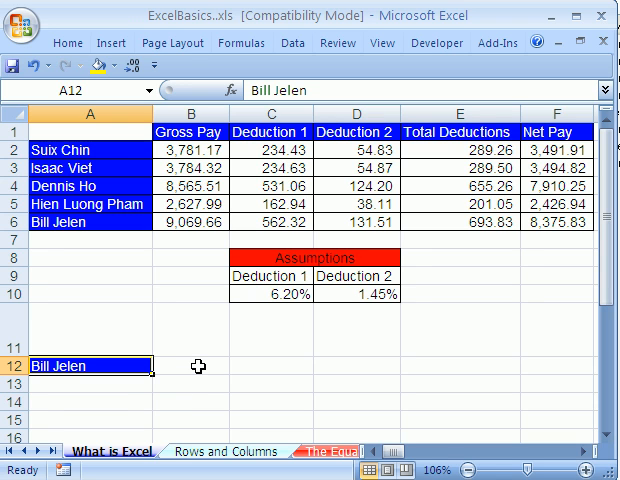
{"action": "mouse_move", "coordinate": [144, 396]}
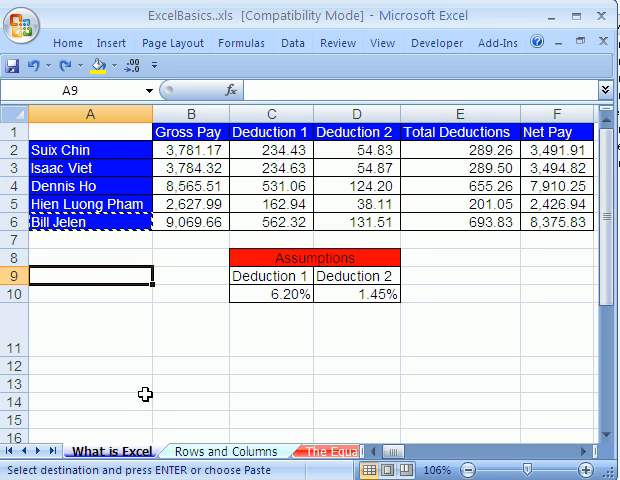
Cancel the pending copy of the employee names with Esc.
{"action": "key", "text": "Escape"}
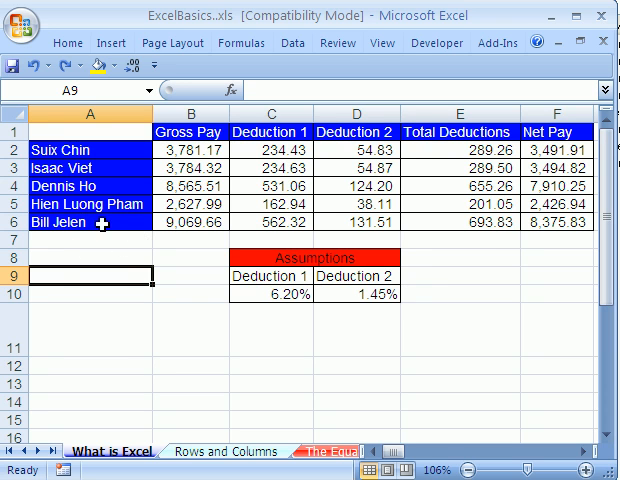
{"action": "mouse_move", "coordinate": [136, 302]}
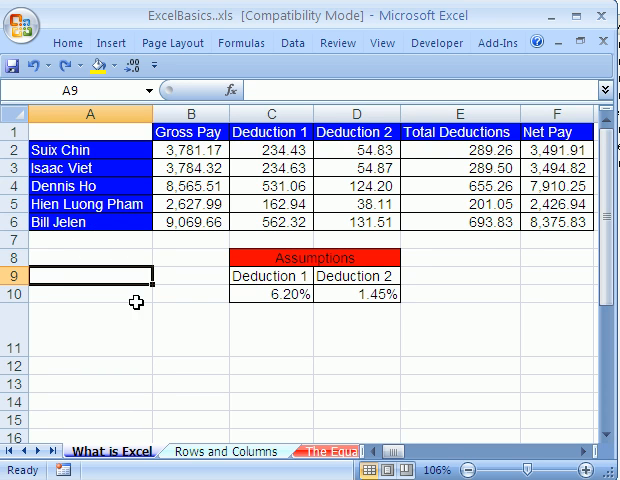
{"action": "mouse_move", "coordinate": [136, 270]}
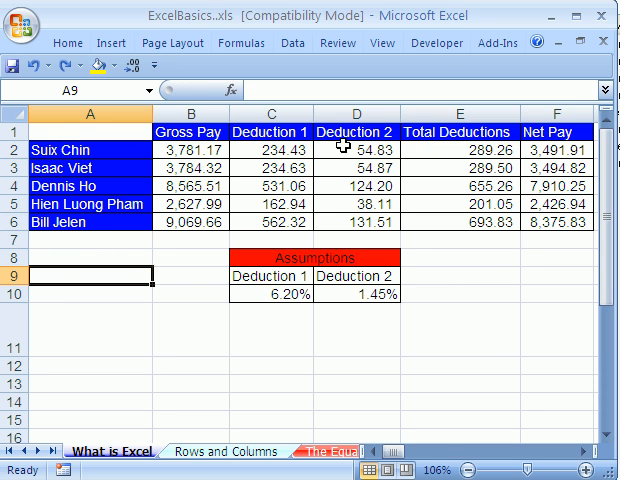
{"action": "mouse_move", "coordinate": [352, 184]}
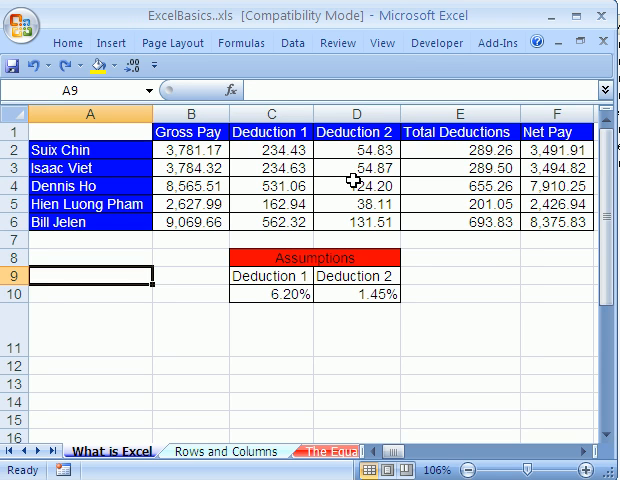
{"action": "mouse_move", "coordinate": [244, 184]}
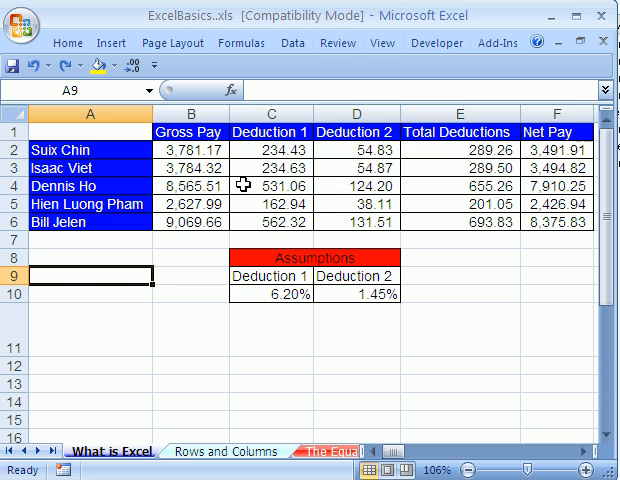
{"action": "mouse_move", "coordinate": [20, 18]}
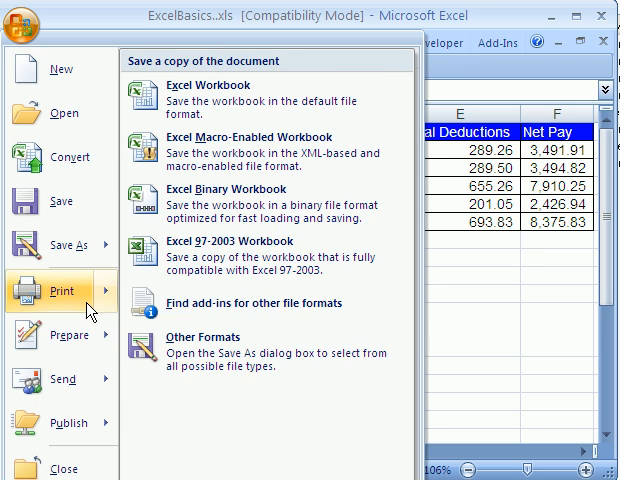
Show a print preview of the payroll sheet fitting on one page.
{"action": "left_click", "coordinate": [62, 290]}
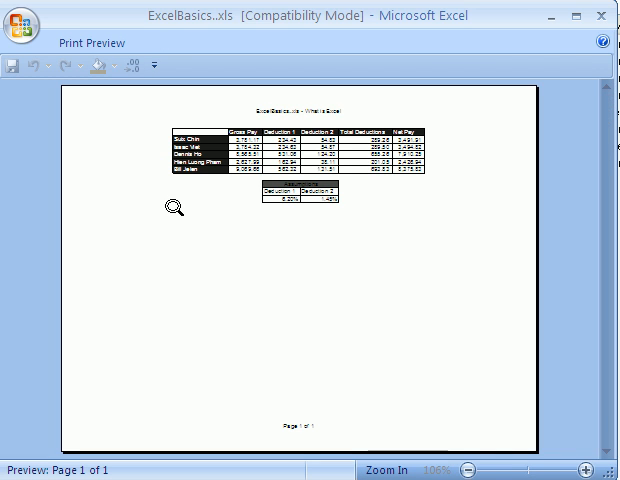
{"action": "mouse_move", "coordinate": [372, 192]}
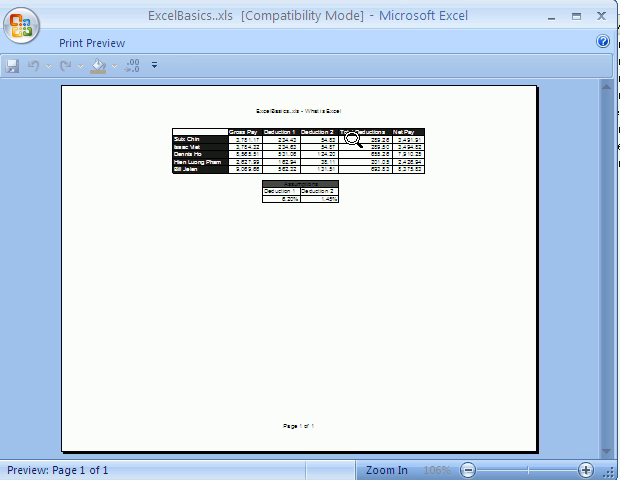
{"action": "mouse_move", "coordinate": [304, 434]}
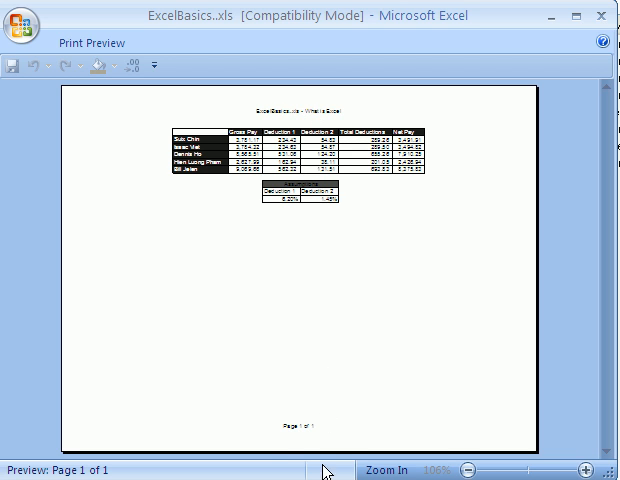
{"action": "mouse_move", "coordinate": [344, 212]}
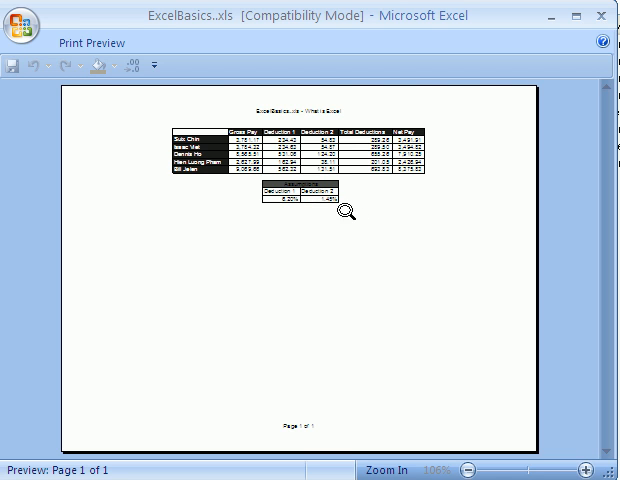
{"action": "mouse_move", "coordinate": [168, 104]}
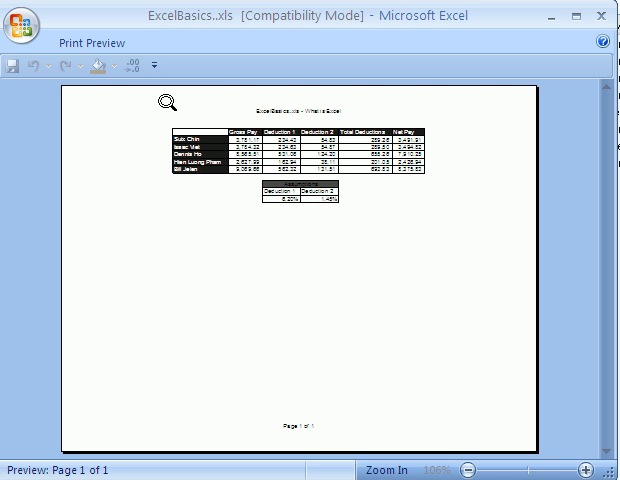
{"action": "mouse_move", "coordinate": [432, 288]}
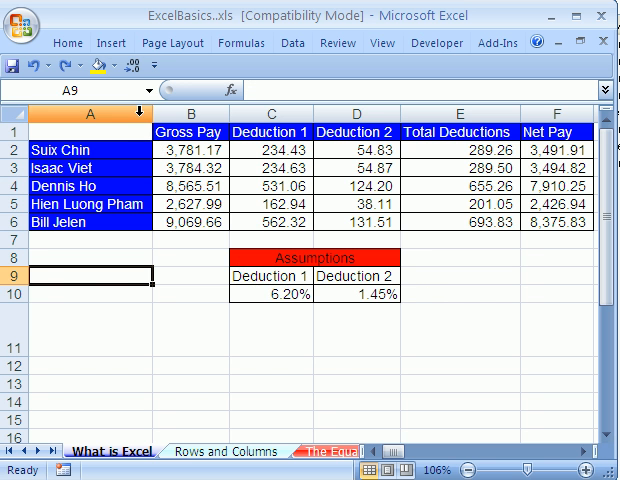
Review the landscape, fit-to-one-page settings and close the Page Setup dialog.
{"action": "left_click", "coordinate": [172, 42]}
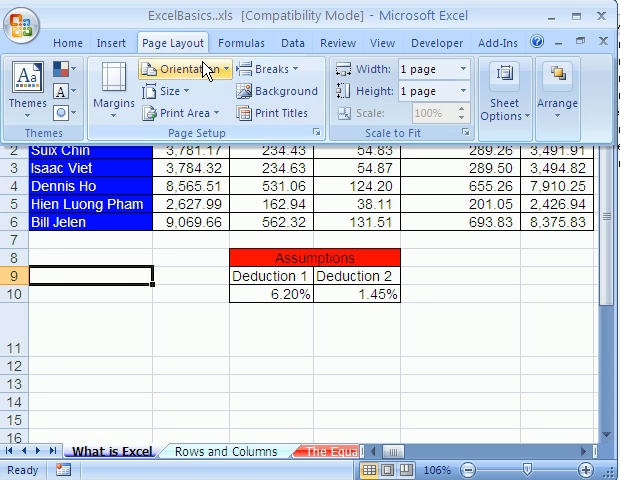
{"action": "mouse_move", "coordinate": [180, 44]}
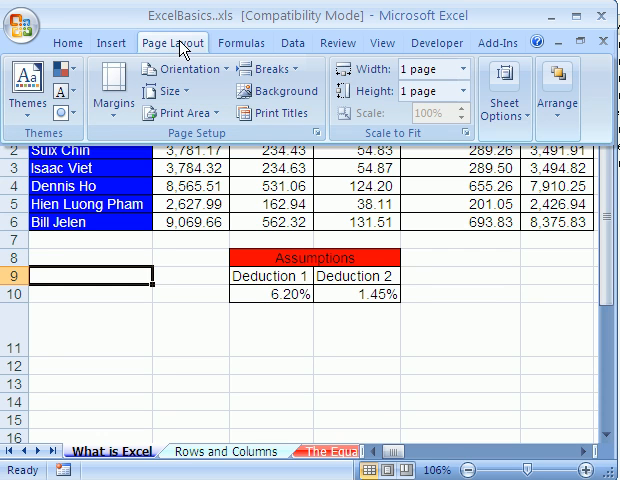
{"action": "mouse_move", "coordinate": [202, 144]}
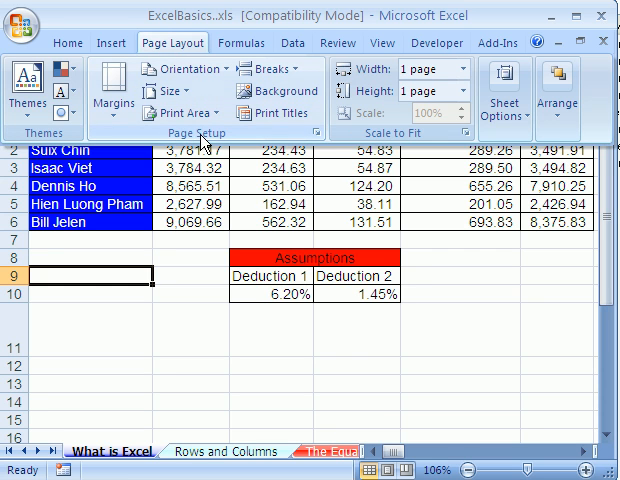
{"action": "mouse_move", "coordinate": [318, 132]}
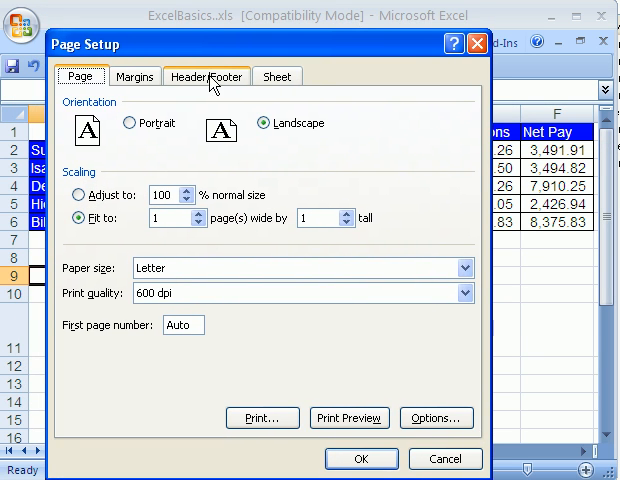
{"action": "mouse_move", "coordinate": [300, 126]}
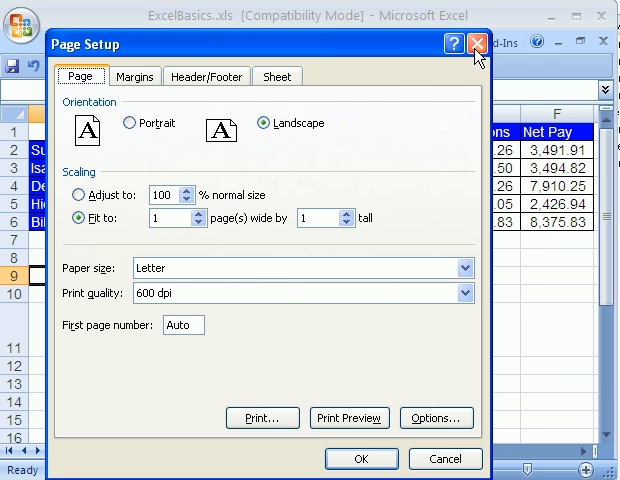
{"action": "left_click", "coordinate": [478, 44]}
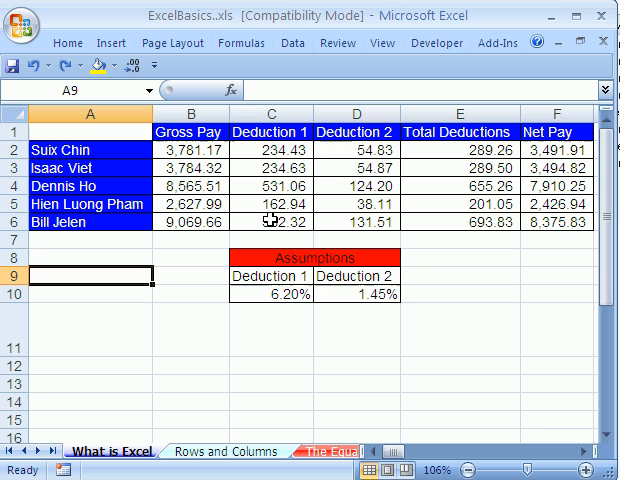
{"action": "key", "text": "alt"}
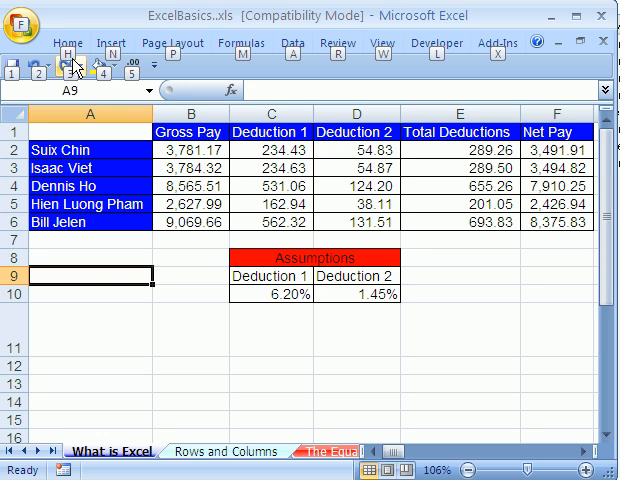
{"action": "mouse_move", "coordinate": [112, 42]}
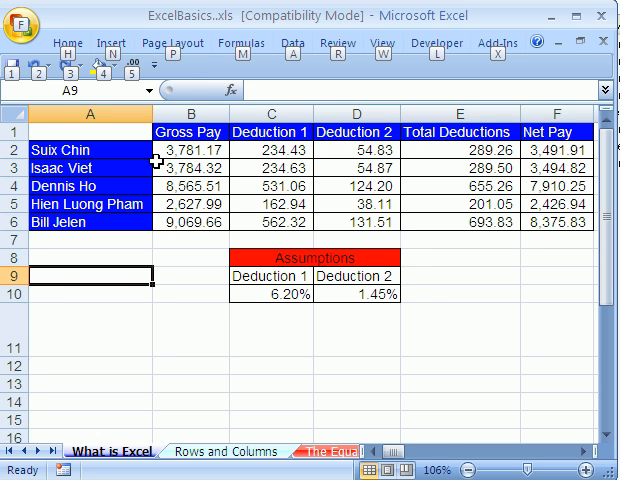
{"action": "mouse_move", "coordinate": [118, 242]}
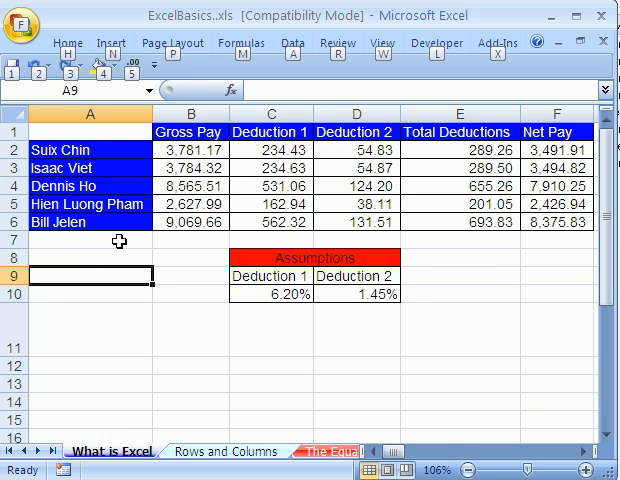
{"action": "mouse_move", "coordinate": [176, 62]}
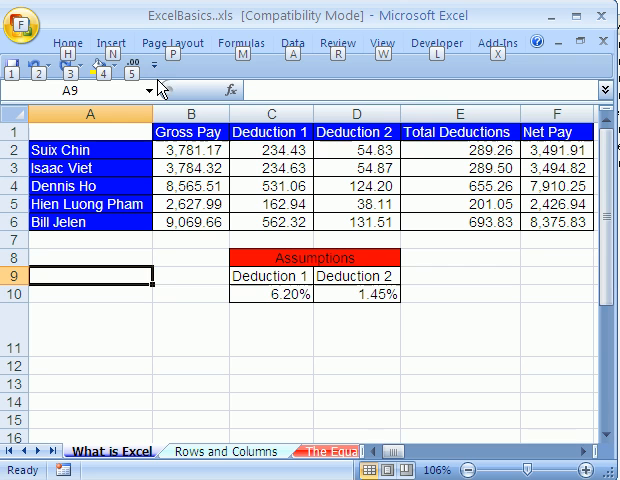
{"action": "mouse_move", "coordinate": [176, 62]}
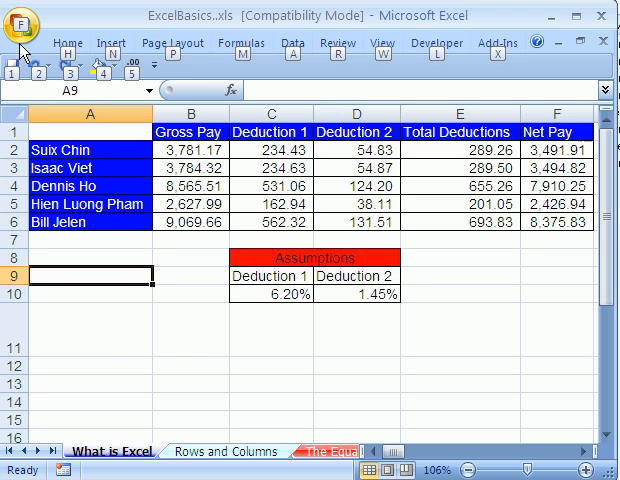
{"action": "mouse_move", "coordinate": [20, 22]}
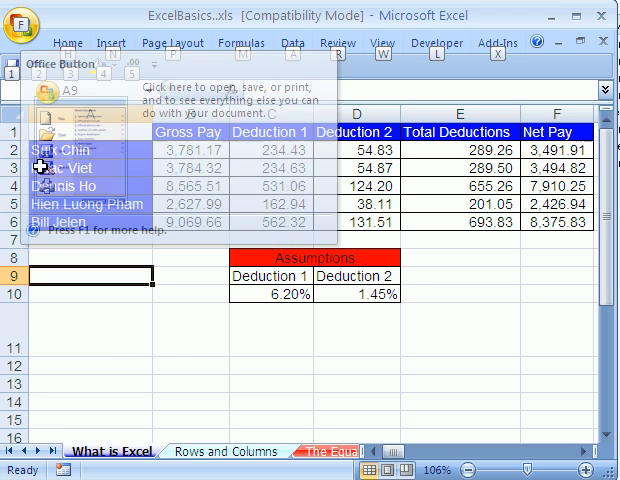
{"action": "left_click", "coordinate": [96, 356]}
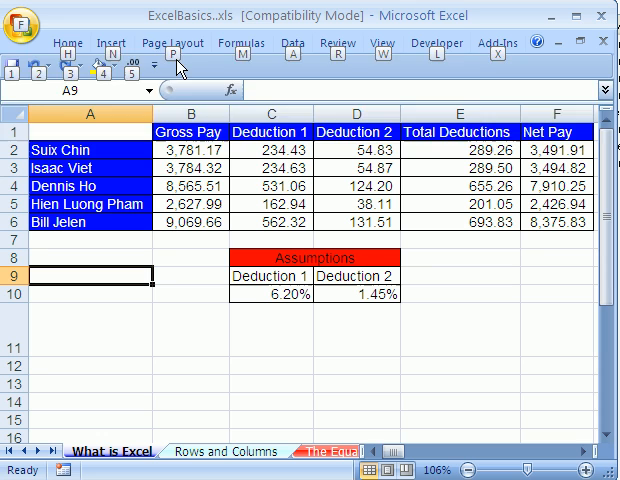
{"action": "left_click", "coordinate": [172, 44]}
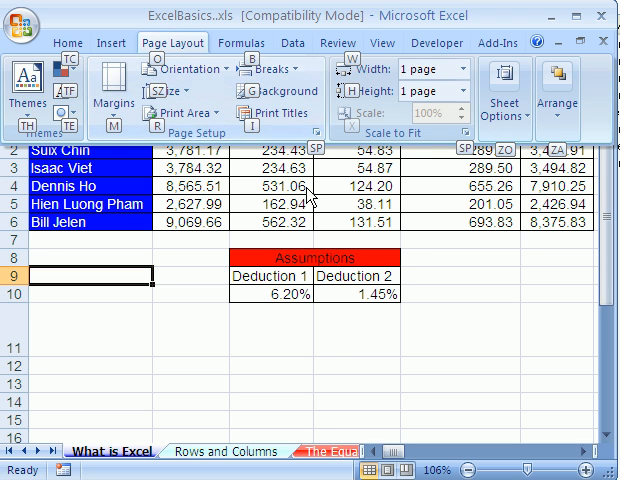
{"action": "mouse_move", "coordinate": [280, 224]}
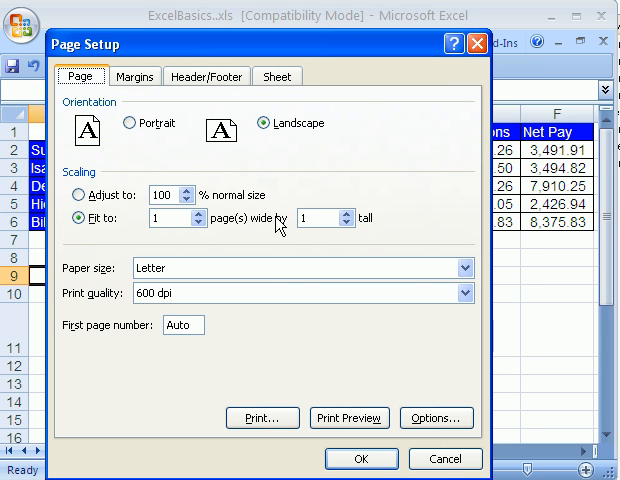
{"action": "mouse_move", "coordinate": [466, 72]}
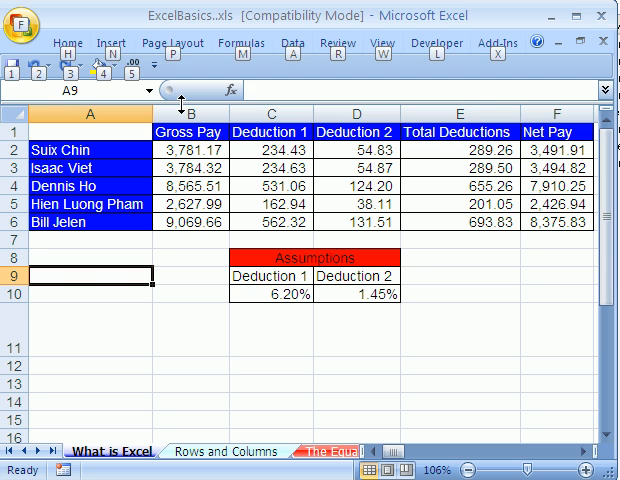
{"action": "left_click", "coordinate": [172, 42]}
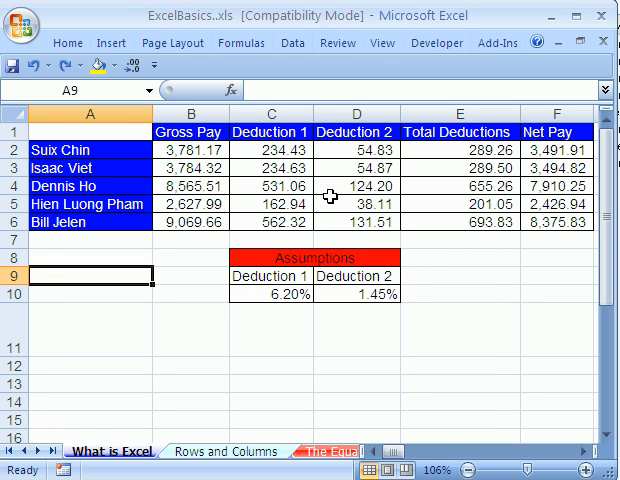
{"action": "mouse_move", "coordinate": [322, 224]}
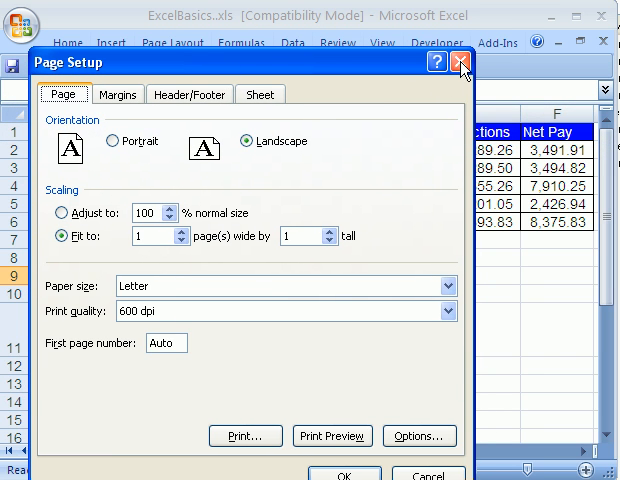
{"action": "left_click", "coordinate": [460, 64]}
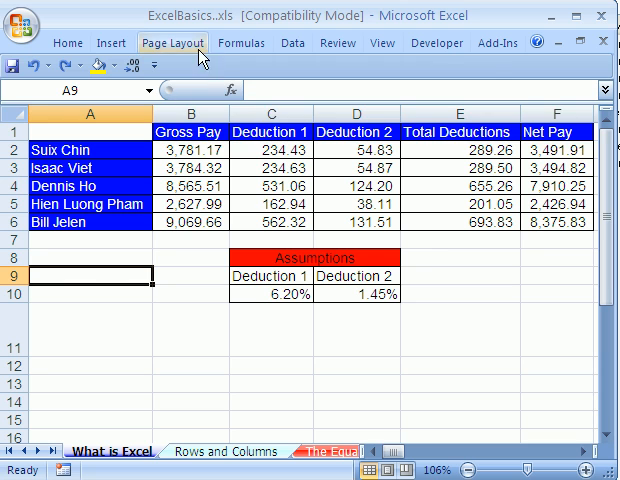
Switch from the payroll sheet to the Rows and Columns sheet.
{"action": "left_click", "coordinate": [172, 42]}
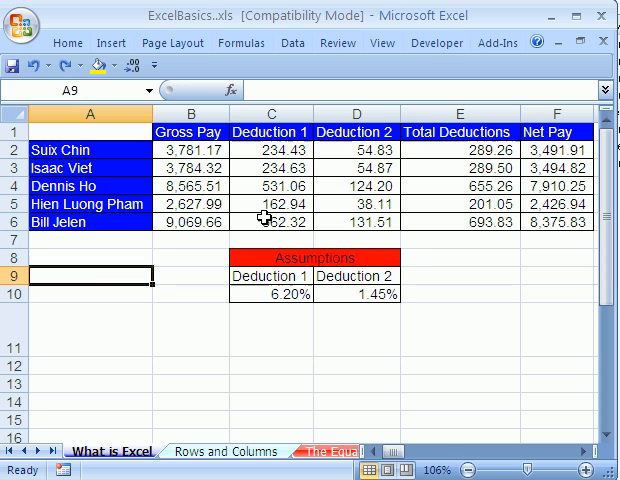
{"action": "mouse_move", "coordinate": [242, 212]}
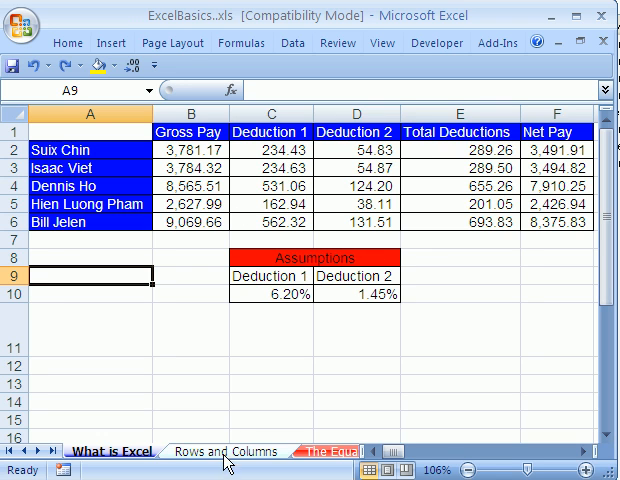
{"action": "left_click", "coordinate": [226, 452]}
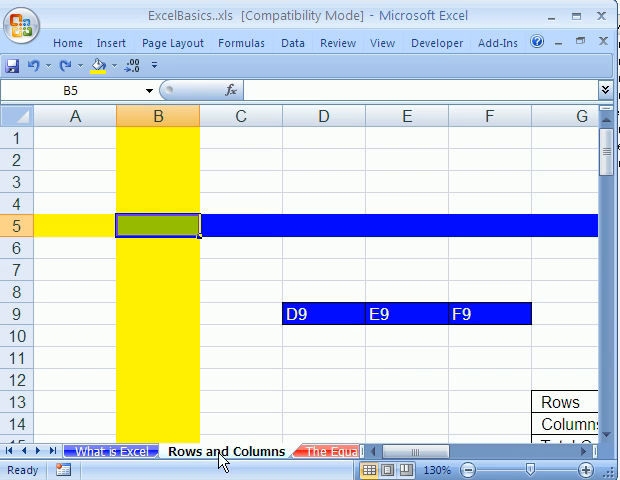
{"action": "scroll", "scroll_direction": "down", "scroll_amount": 3}
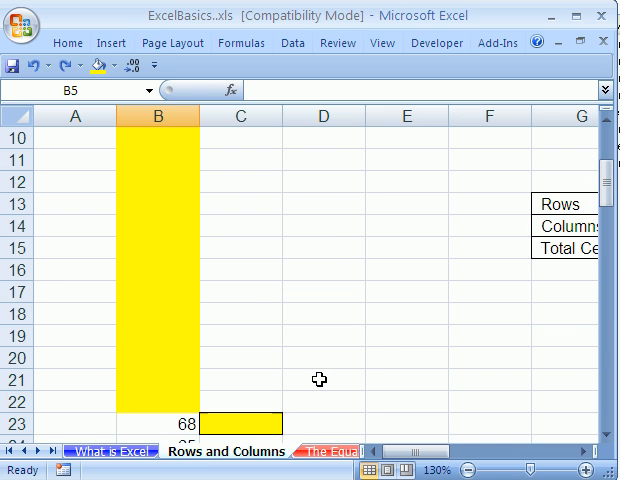
{"action": "scroll", "scroll_direction": "up", "scroll_amount": 3}
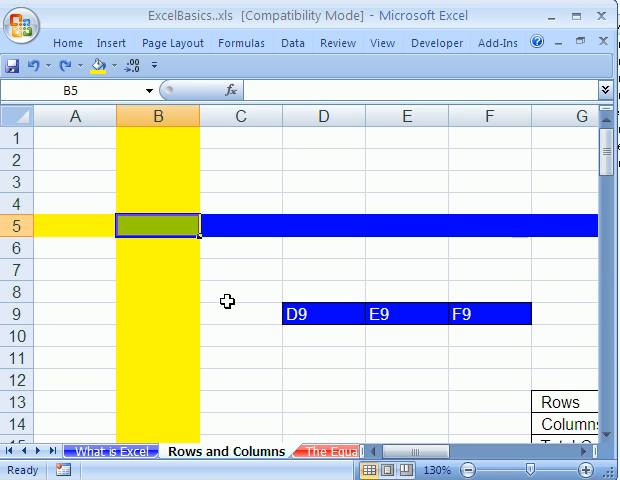
{"action": "scroll", "scroll_direction": "down", "scroll_amount": 3}
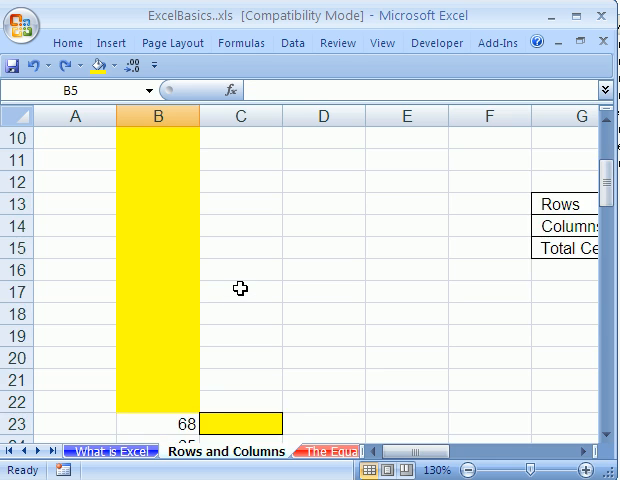
{"action": "scroll", "scroll_direction": "up", "scroll_amount": 3}
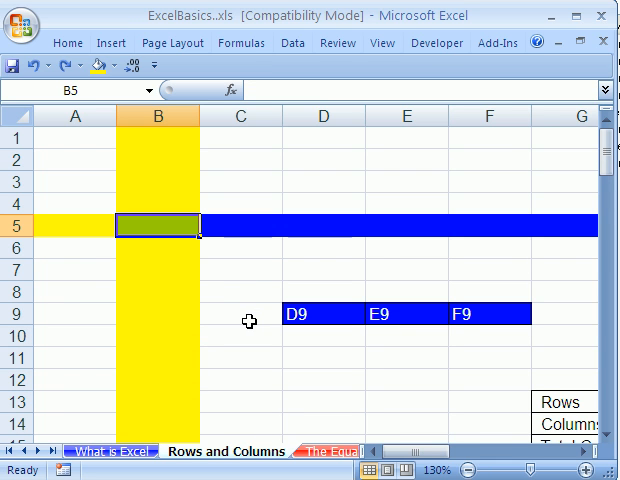
{"action": "mouse_move", "coordinate": [356, 382]}
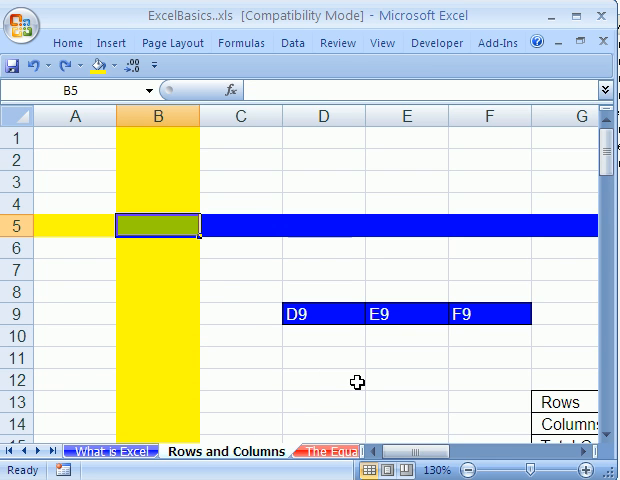
{"action": "mouse_move", "coordinate": [218, 280]}
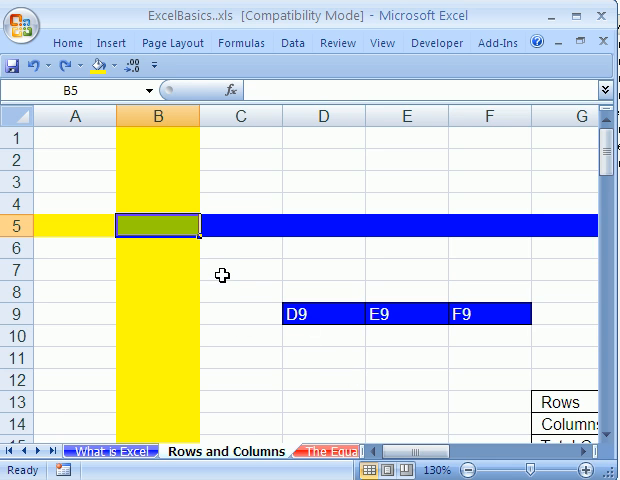
{"action": "mouse_move", "coordinate": [214, 324]}
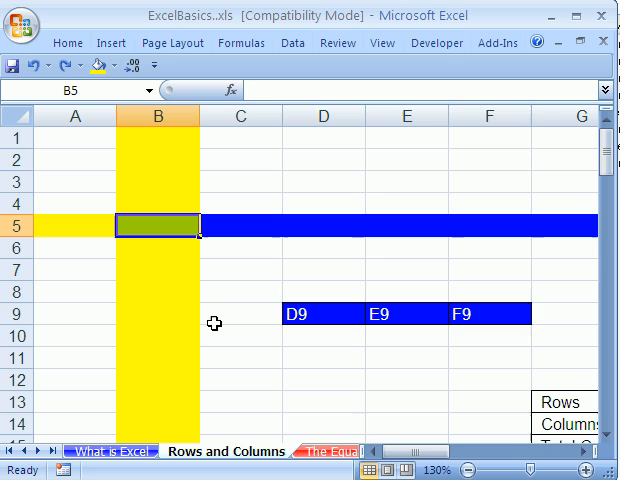
{"action": "mouse_move", "coordinate": [224, 304]}
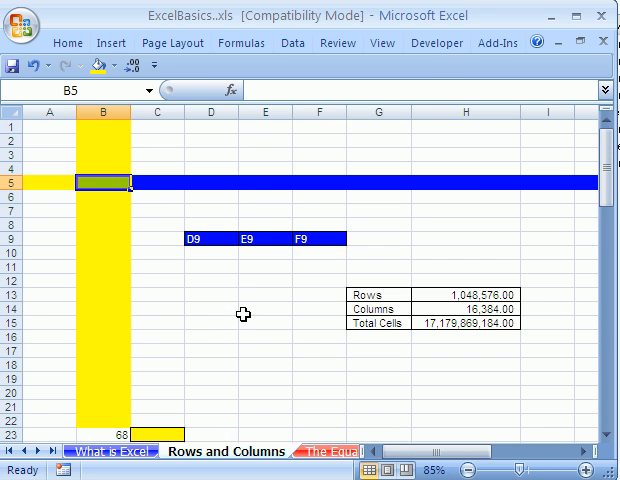
{"action": "mouse_move", "coordinate": [500, 470]}
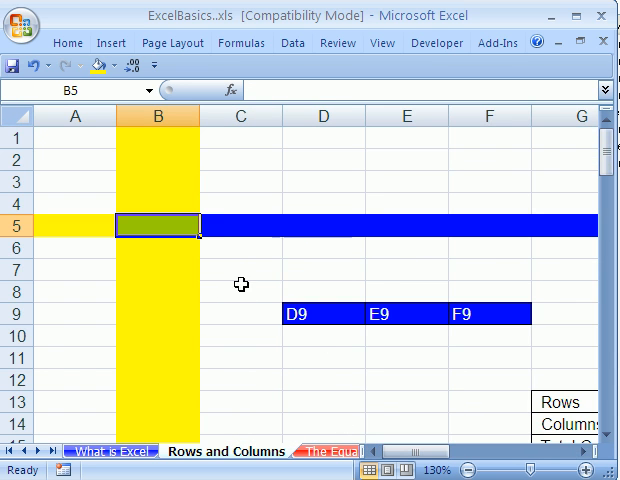
{"action": "scroll", "scroll_direction": "down", "scroll_amount": 3}
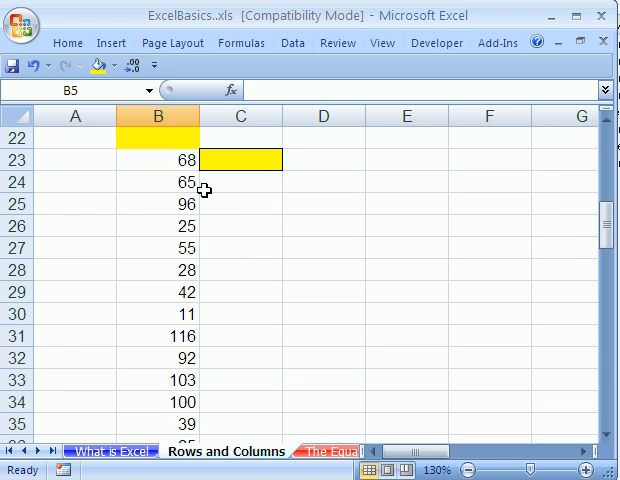
From B23, jump down to the sheet's last row, 65536, in column A.
{"action": "left_click", "coordinate": [160, 160]}
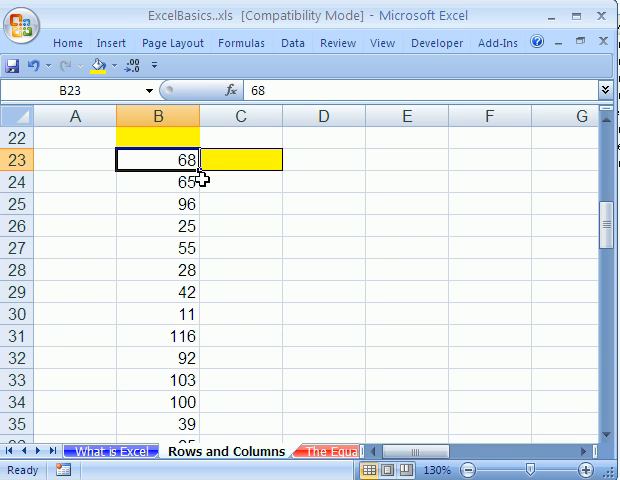
{"action": "scroll", "scroll_direction": "down", "scroll_amount": 3}
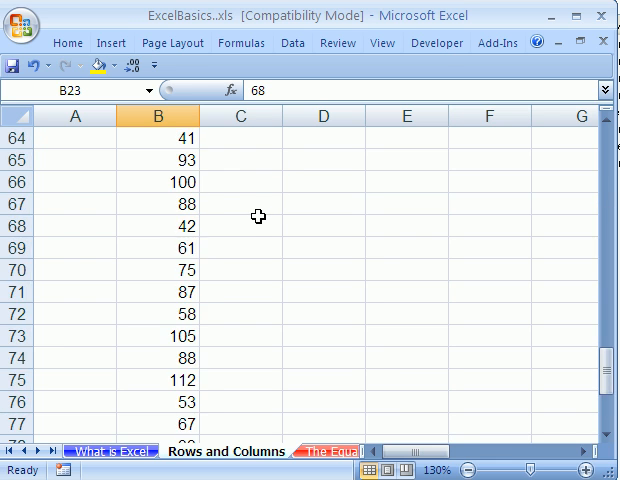
{"action": "scroll", "scroll_direction": "down", "scroll_amount": 3}
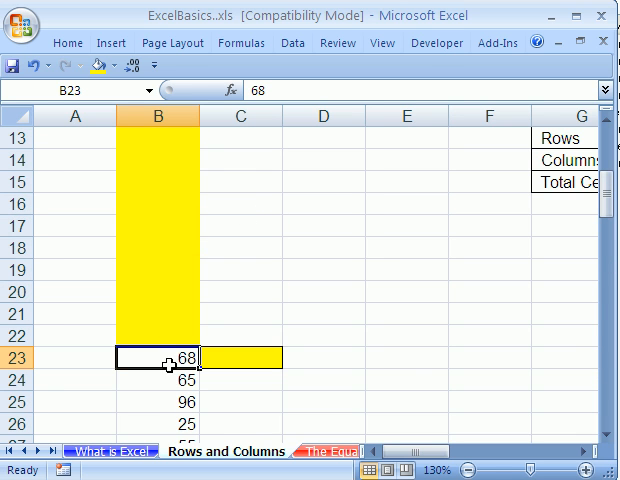
{"action": "scroll", "scroll_direction": "down", "scroll_amount": 3}
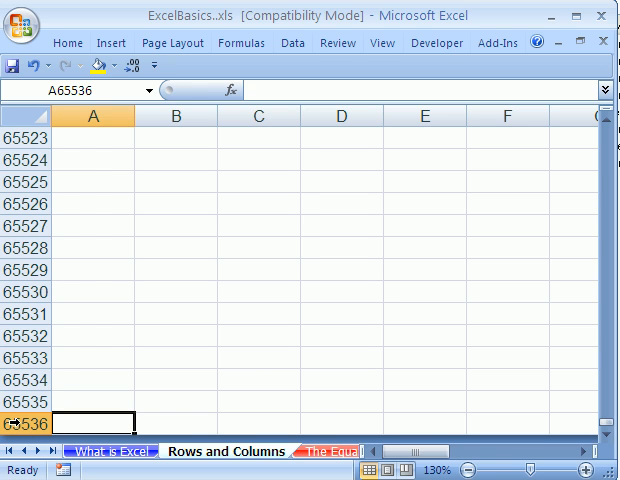
{"action": "mouse_move", "coordinate": [196, 168]}
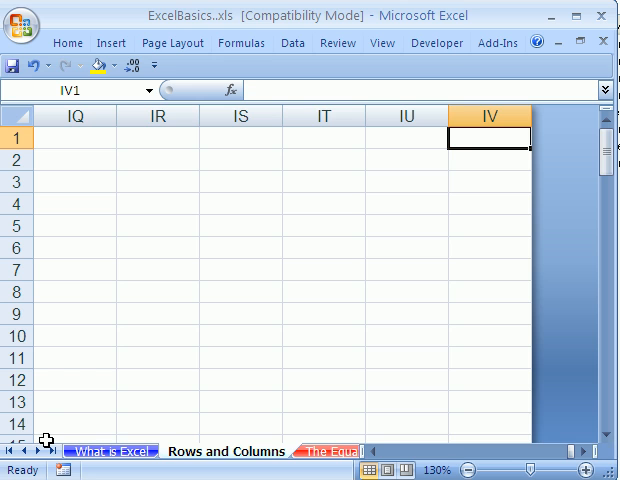
{"action": "mouse_move", "coordinate": [462, 176]}
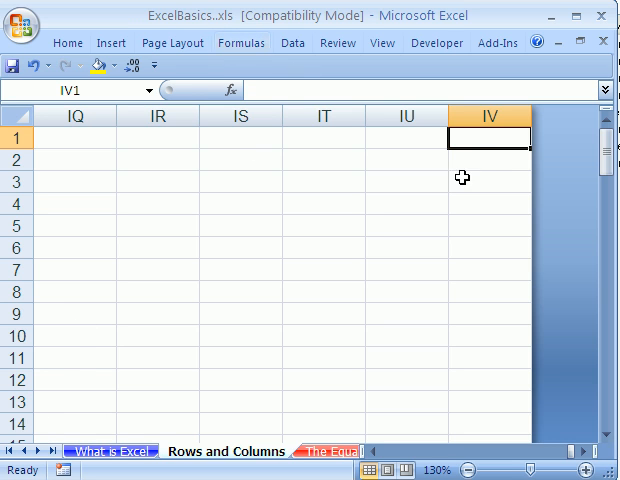
{"action": "mouse_move", "coordinate": [490, 152]}
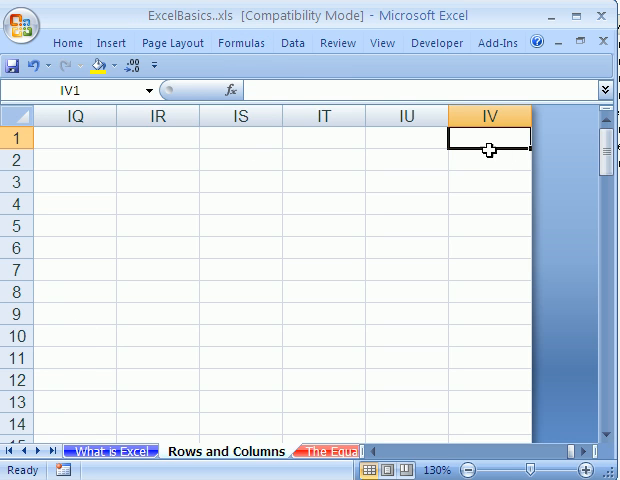
{"action": "mouse_move", "coordinate": [508, 160]}
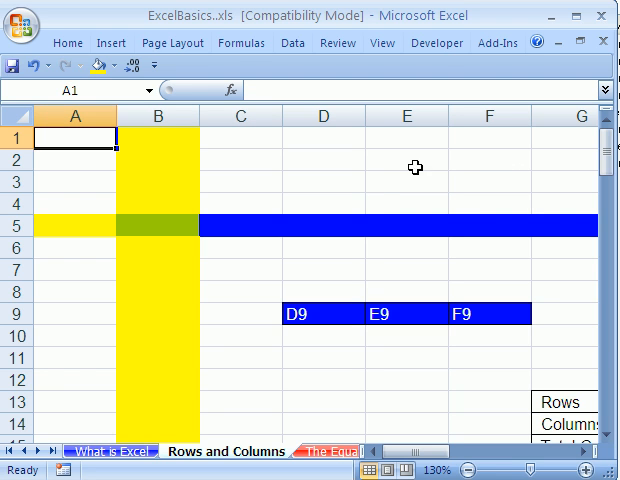
Select B23:B29 so the status bar reports sum 379 and average about 54.1.
{"action": "scroll", "scroll_direction": "down", "scroll_amount": 3}
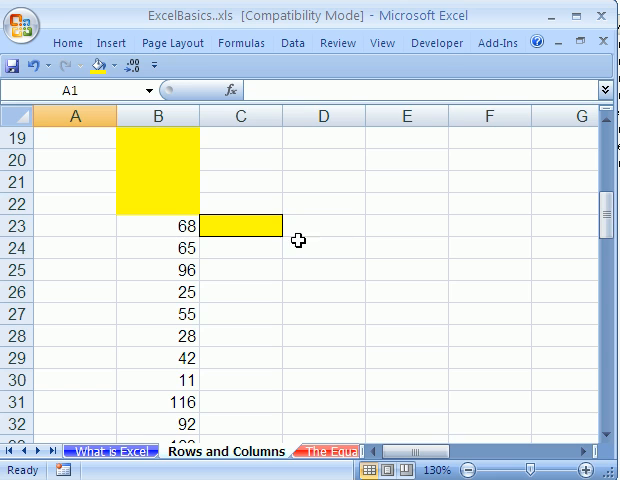
{"action": "left_click", "coordinate": [240, 224]}
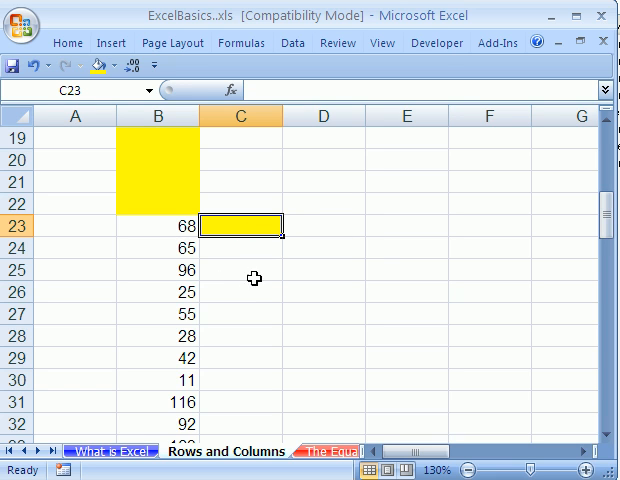
{"action": "mouse_move", "coordinate": [244, 260]}
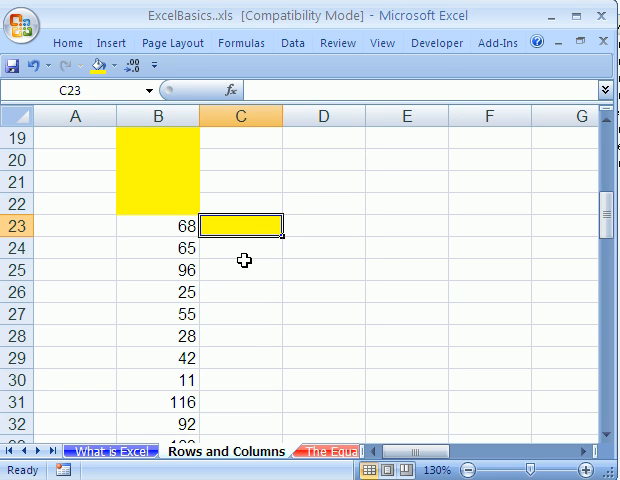
{"action": "mouse_move", "coordinate": [150, 228]}
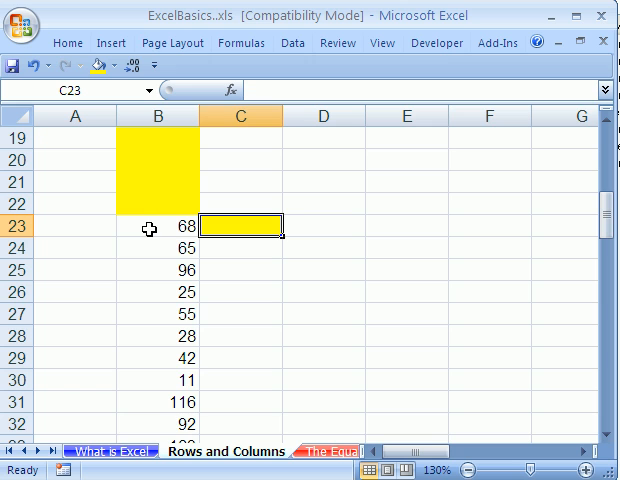
{"action": "left_click", "coordinate": [156, 224]}
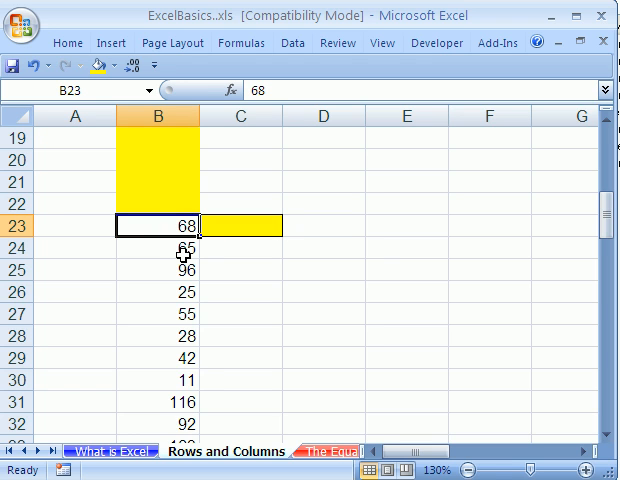
{"action": "mouse_move", "coordinate": [304, 348]}
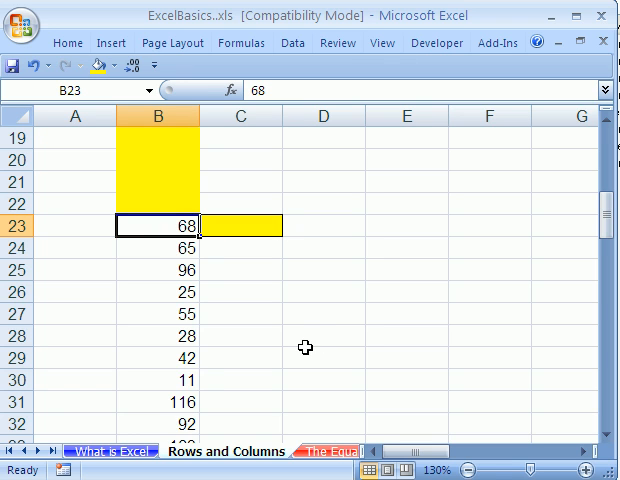
{"action": "mouse_move", "coordinate": [192, 360]}
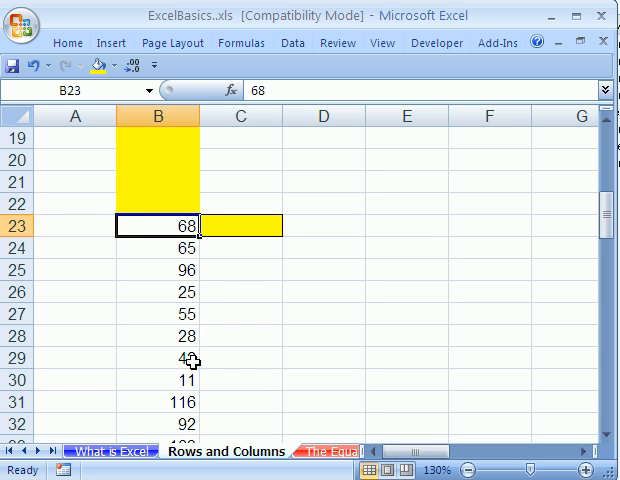
{"action": "mouse_move", "coordinate": [160, 360]}
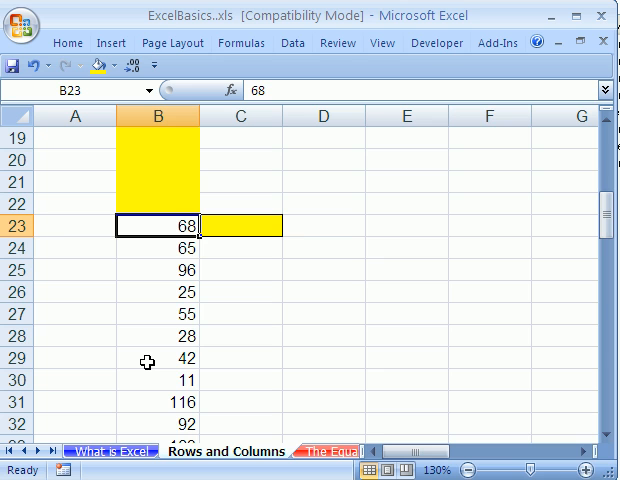
{"action": "left_click_drag", "start_coordinate": [160, 224], "coordinate": [160, 358]}
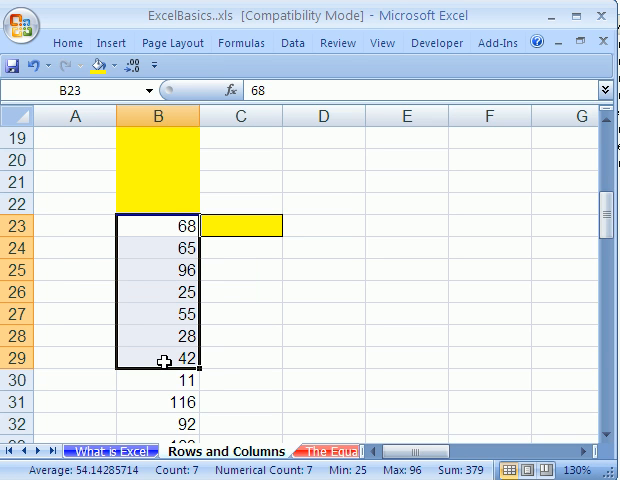
{"action": "mouse_move", "coordinate": [166, 226]}
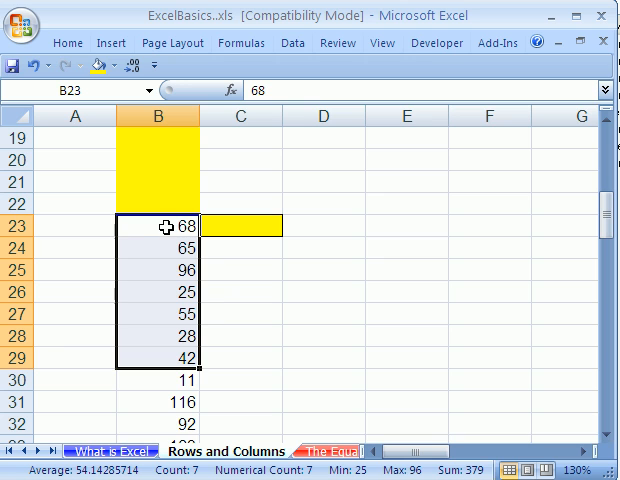
{"action": "mouse_move", "coordinate": [188, 302]}
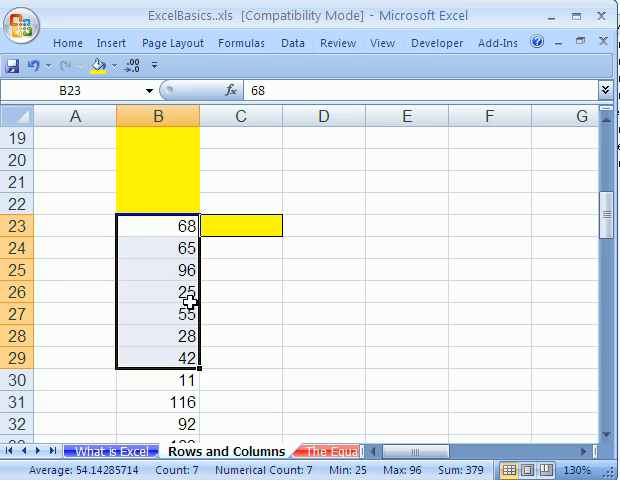
Extend the selection from B23 to B86, the 64 values totalling 4187.
{"action": "left_click", "coordinate": [156, 224]}
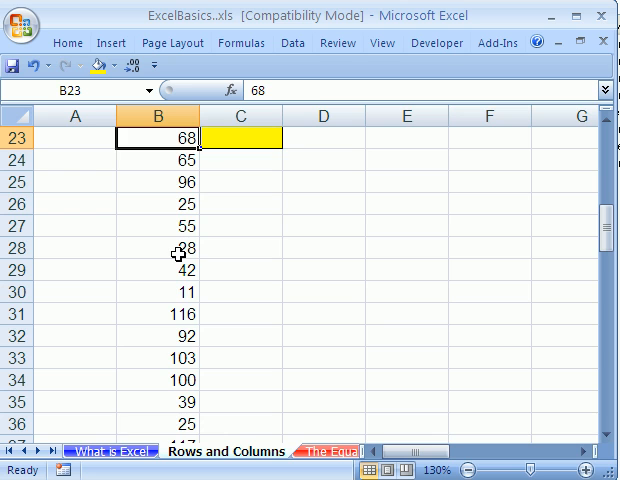
{"action": "scroll", "scroll_direction": "up", "scroll_amount": 3}
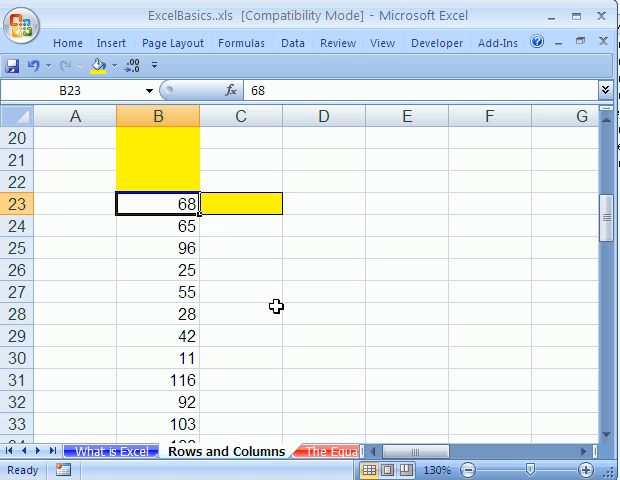
{"action": "scroll", "scroll_direction": "down", "scroll_amount": 3}
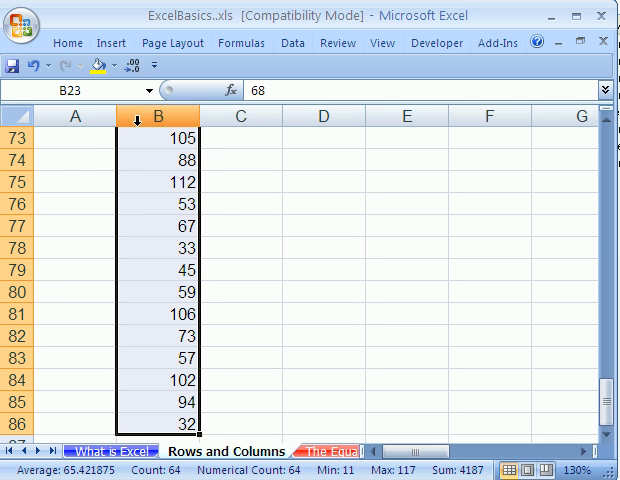
Apply a light green fill from More Colors to B23:B86.
{"action": "left_click", "coordinate": [172, 44]}
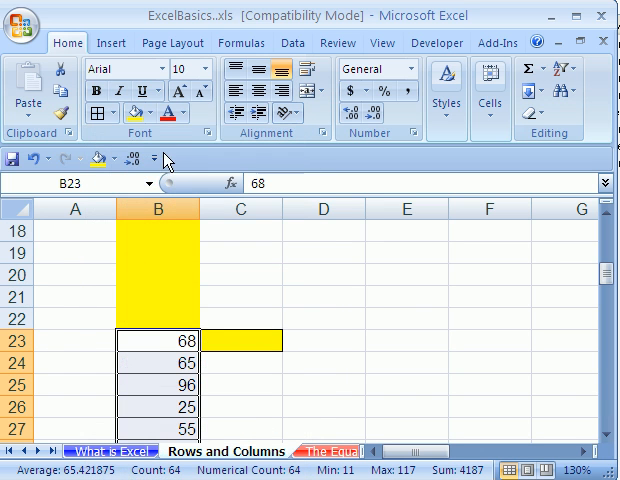
{"action": "left_click", "coordinate": [152, 112]}
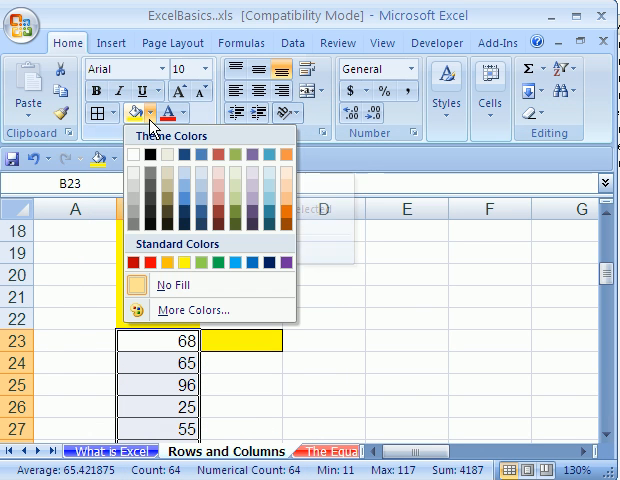
{"action": "mouse_move", "coordinate": [190, 310]}
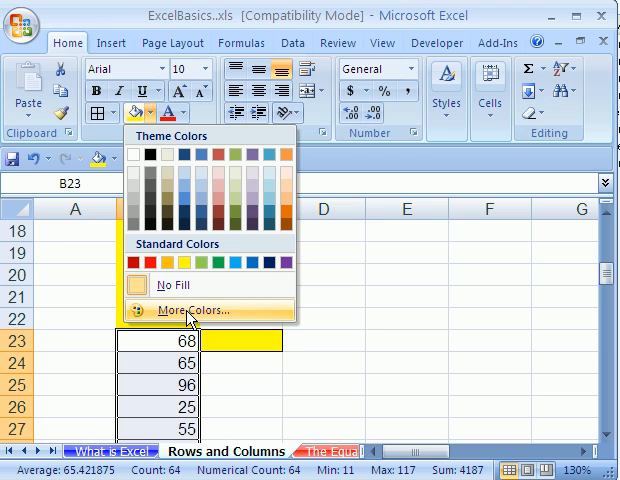
{"action": "left_click", "coordinate": [190, 308]}
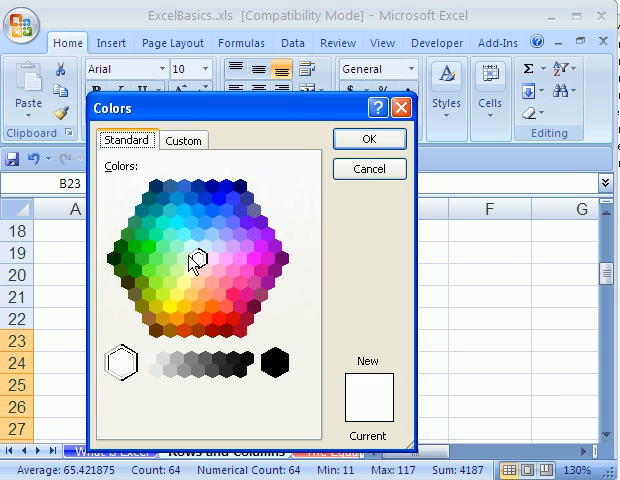
{"action": "left_click", "coordinate": [176, 246]}
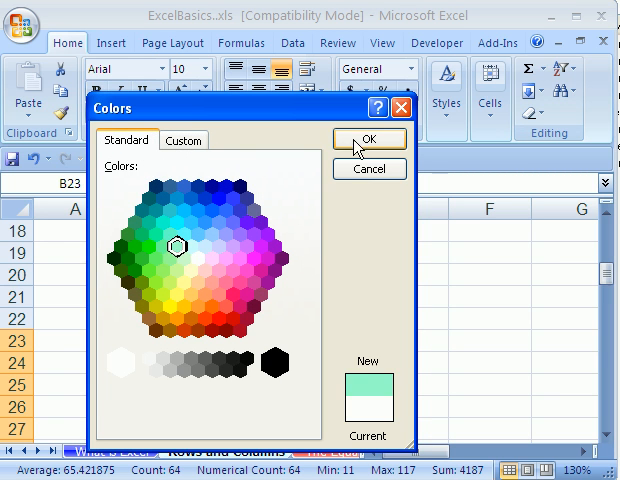
{"action": "left_click", "coordinate": [368, 138]}
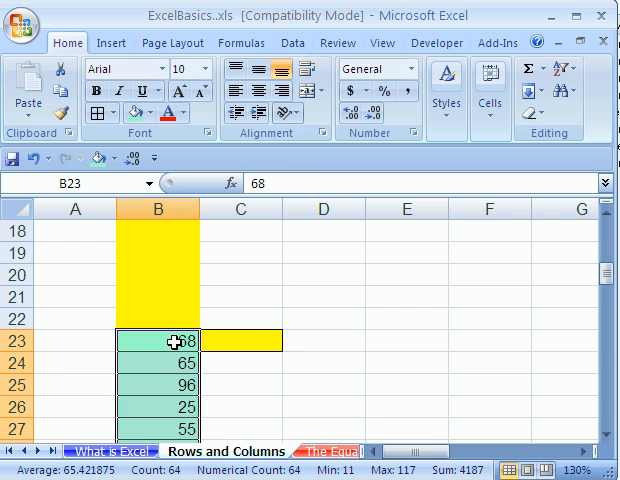
AutoSum B23:B27 into C23 giving 309, then delete the total again.
{"action": "scroll", "scroll_direction": "down", "scroll_amount": 3}
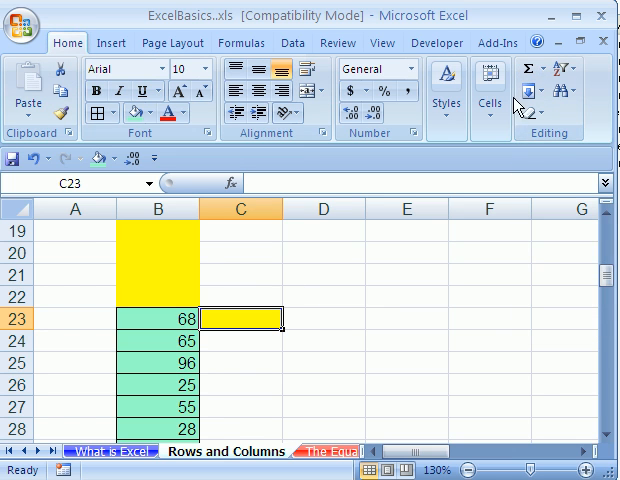
{"action": "left_click", "coordinate": [526, 68]}
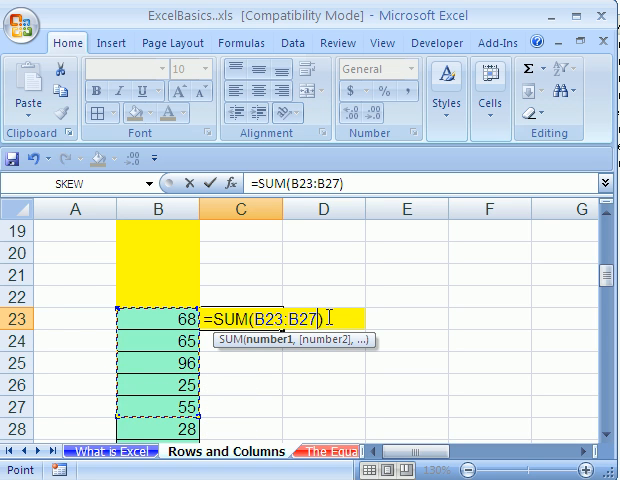
{"action": "key", "text": "Return"}
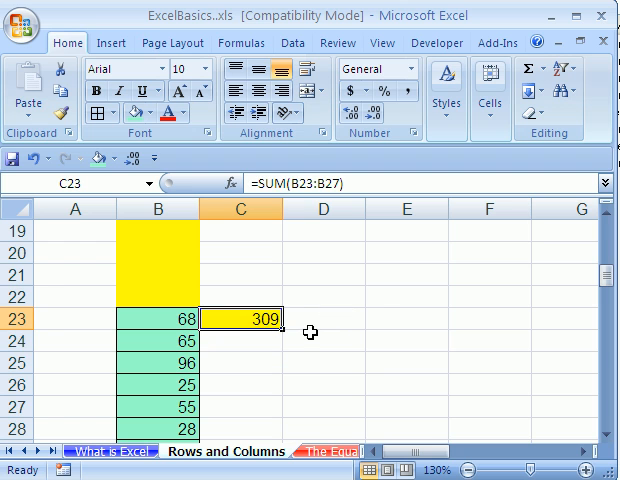
{"action": "key", "text": "Delete"}
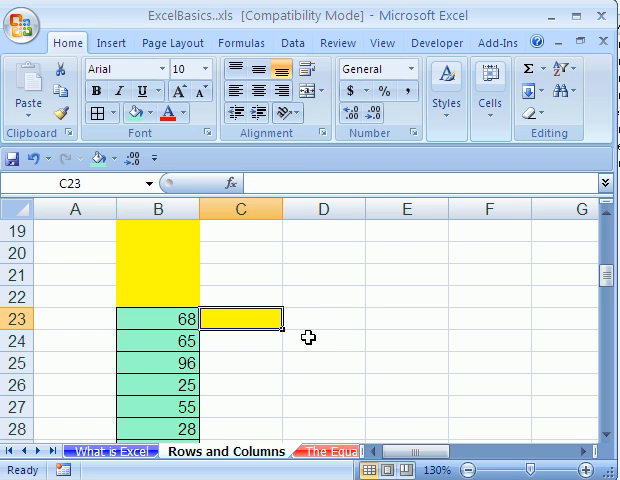
{"action": "mouse_move", "coordinate": [532, 70]}
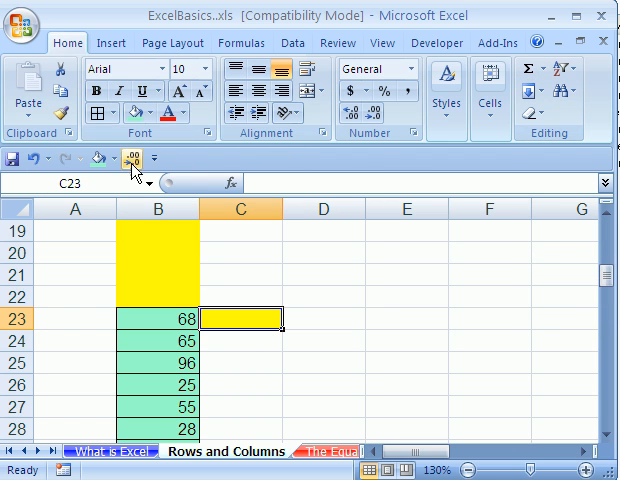
{"action": "mouse_move", "coordinate": [62, 78]}
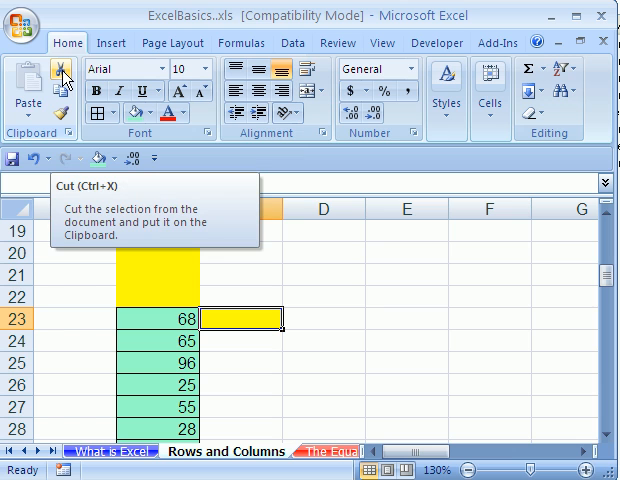
{"action": "mouse_move", "coordinate": [344, 294]}
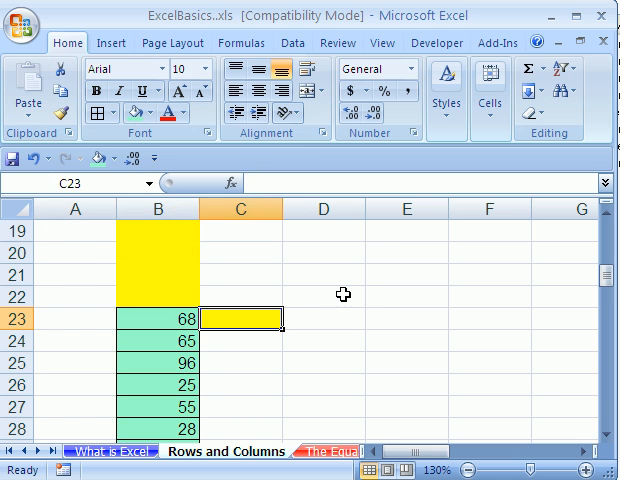
{"action": "mouse_move", "coordinate": [438, 272]}
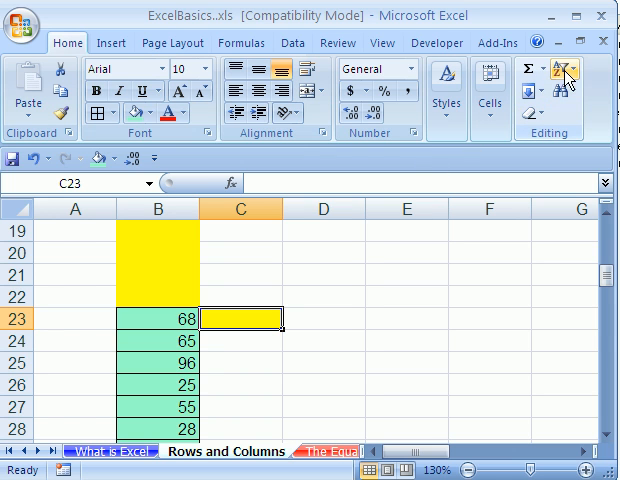
{"action": "left_click", "coordinate": [528, 72]}
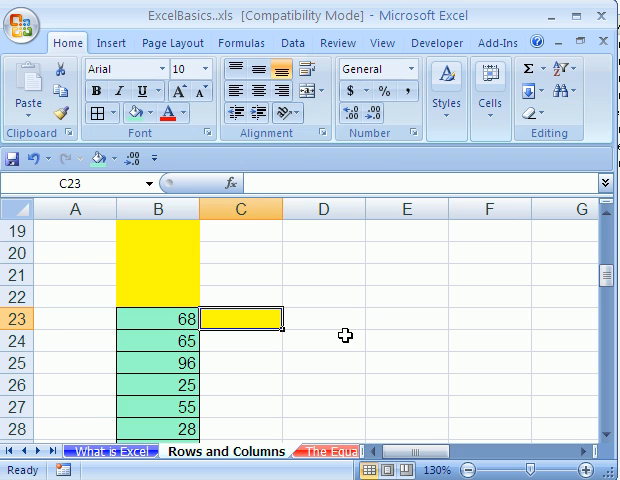
{"action": "mouse_move", "coordinate": [402, 120]}
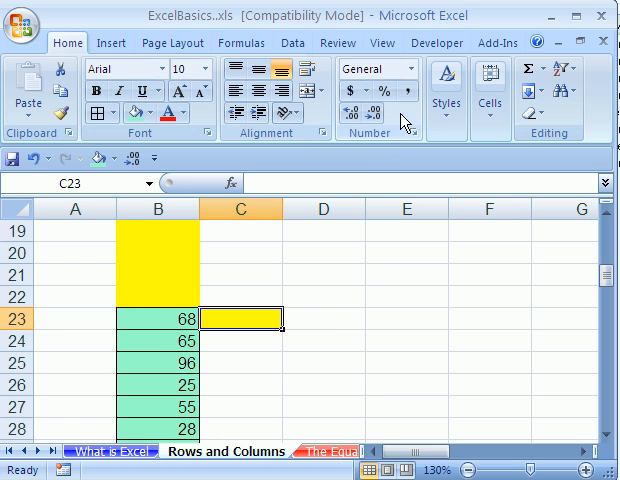
{"action": "mouse_move", "coordinate": [348, 334]}
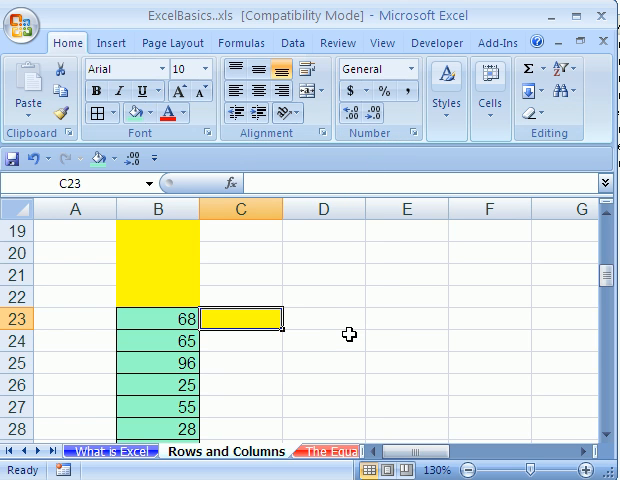
{"action": "mouse_move", "coordinate": [268, 332]}
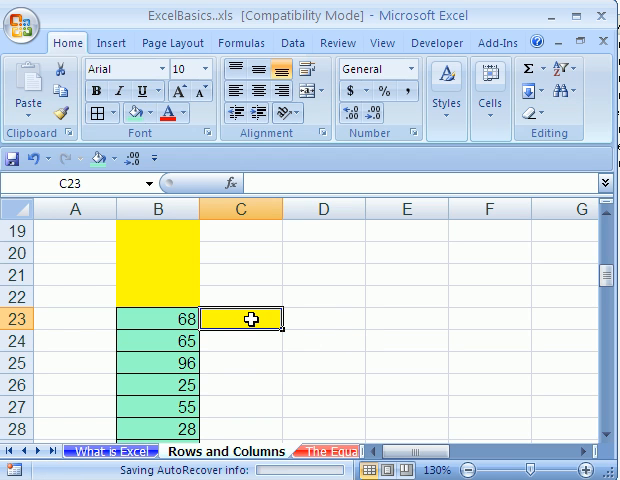
Enter =SUM(B23:B86) in C23 to total column B from row 23 to 86.
{"action": "type", "text": "=SUM(B23)"}
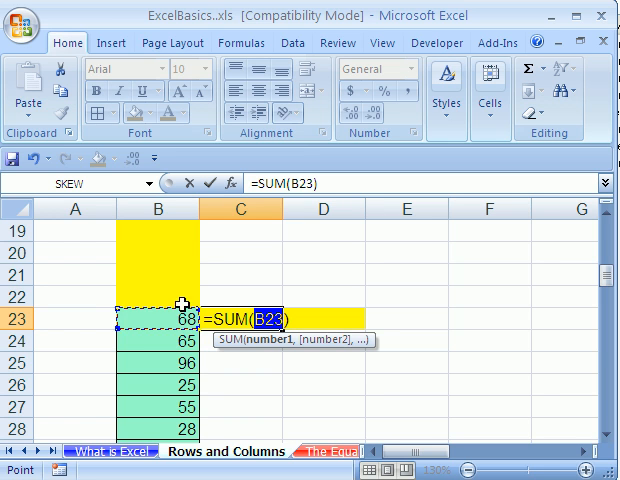
{"action": "mouse_move", "coordinate": [396, 326]}
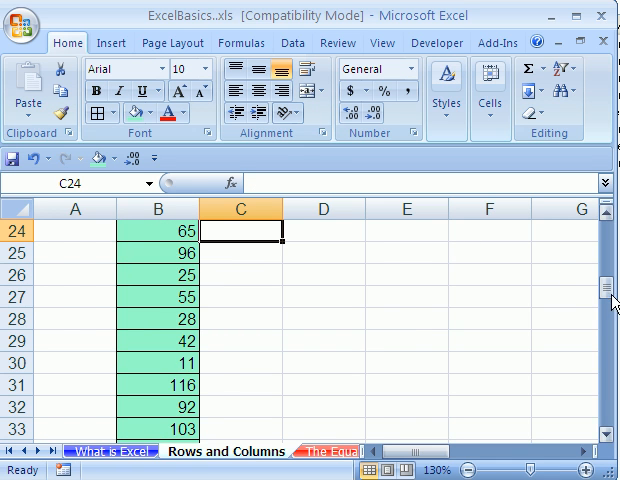
{"action": "type", "text": "=SUM(B23:B86)"}
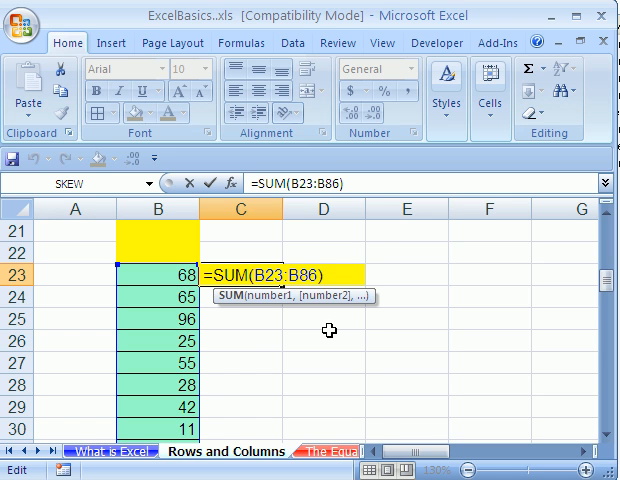
{"action": "key", "text": "Return"}
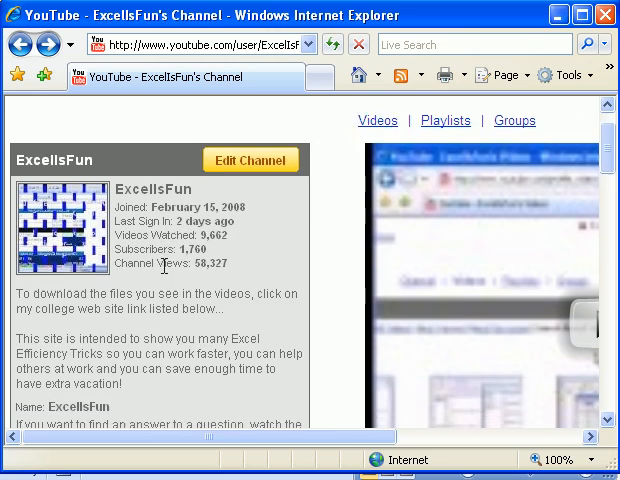
Follow the channel's Website link to the Excel Is Fun! downloads page.
{"action": "scroll", "scroll_direction": "down", "scroll_amount": 3}
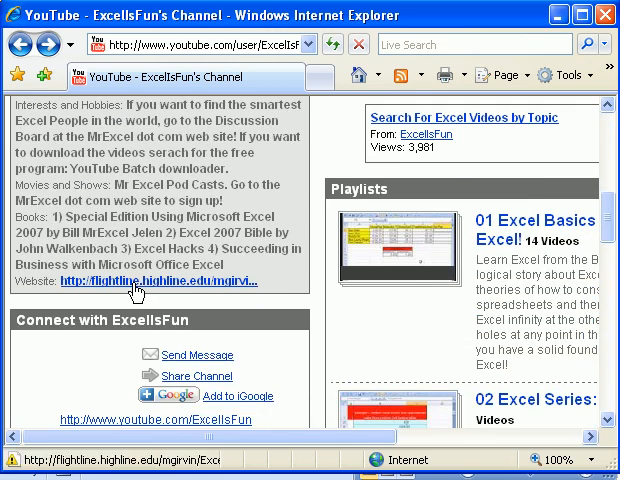
{"action": "left_click", "coordinate": [170, 280]}
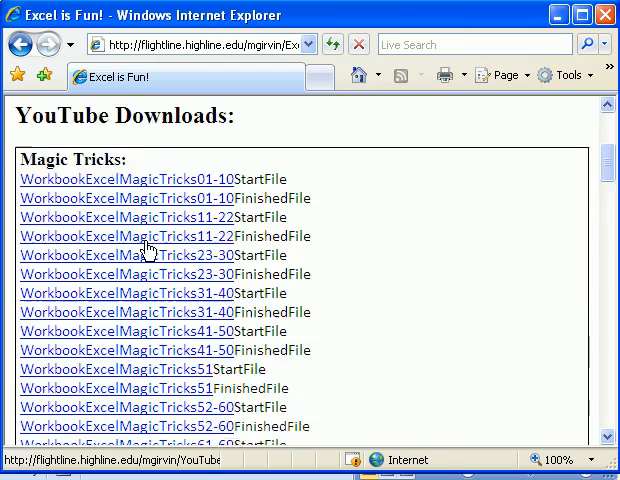
{"action": "scroll", "scroll_direction": "up", "scroll_amount": 3}
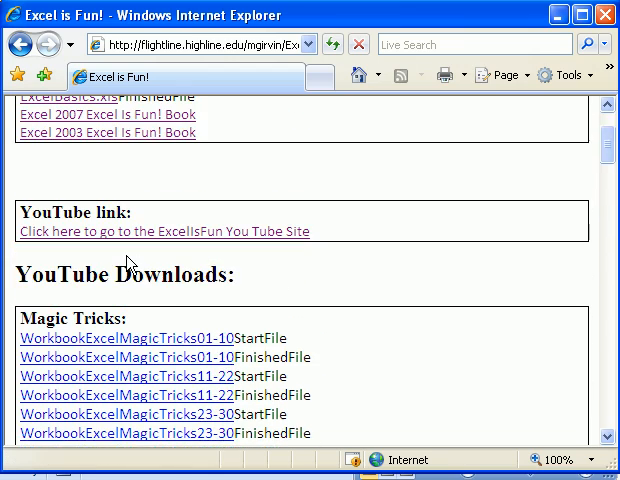
{"action": "scroll", "scroll_direction": "up", "scroll_amount": 3}
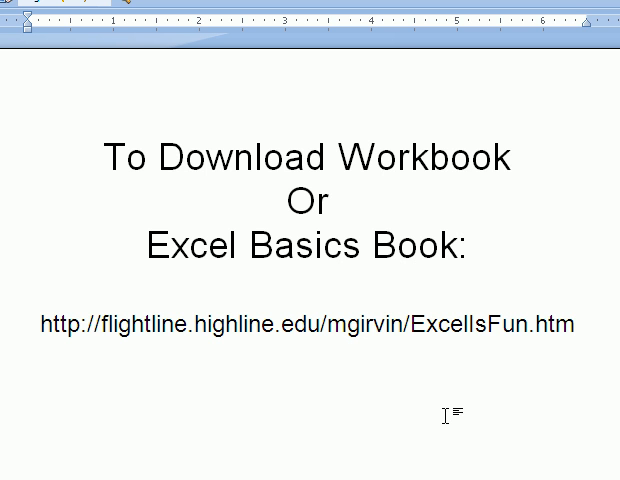
{"action": "mouse_move", "coordinate": [414, 436]}
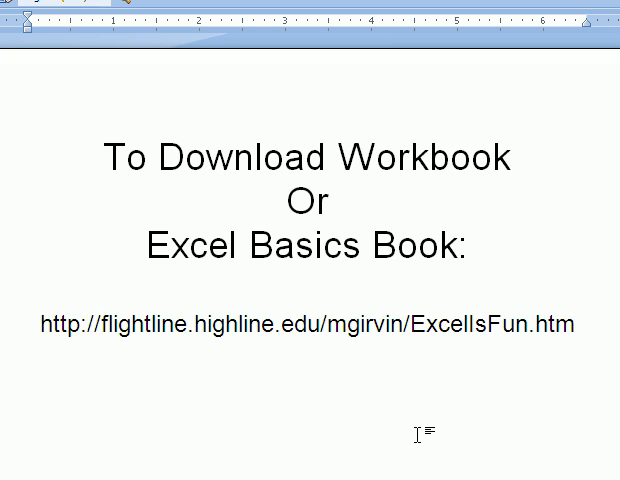
{"action": "mouse_move", "coordinate": [344, 470]}
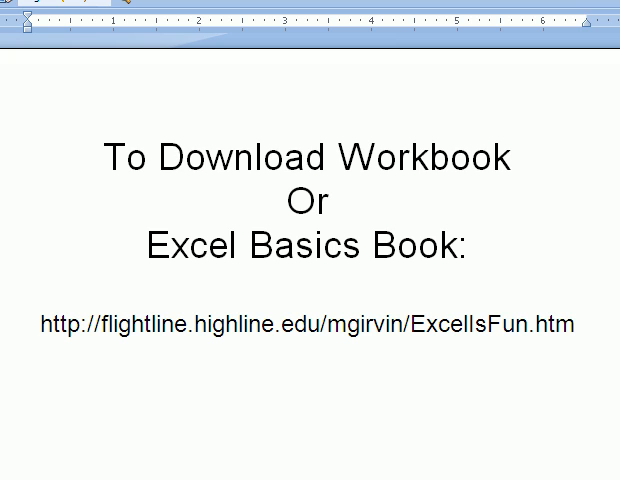
{"action": "left_click", "coordinate": [576, 324]}
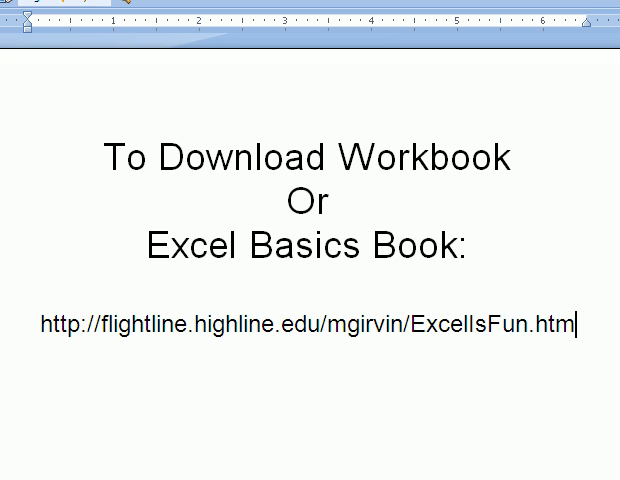